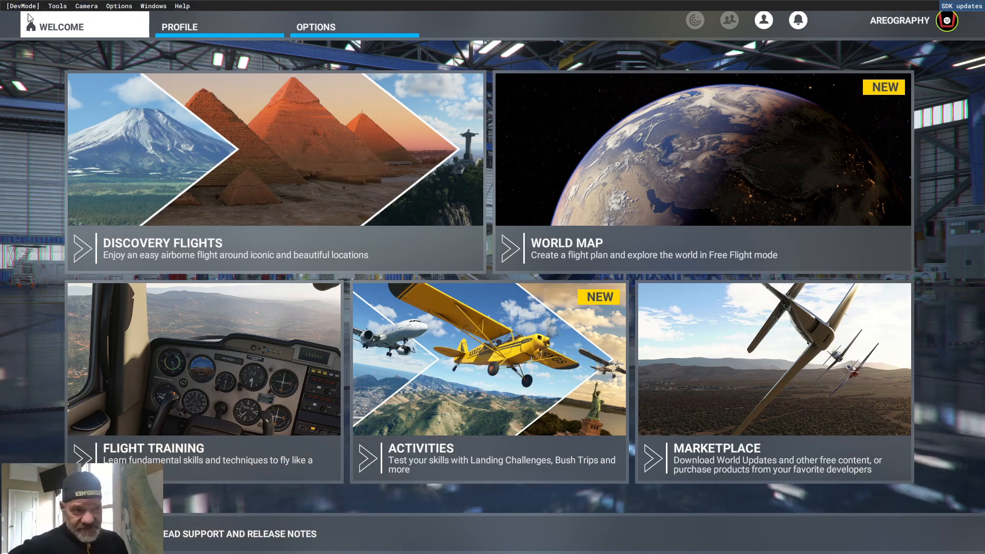
pyautogui.moveTo(206, 7)
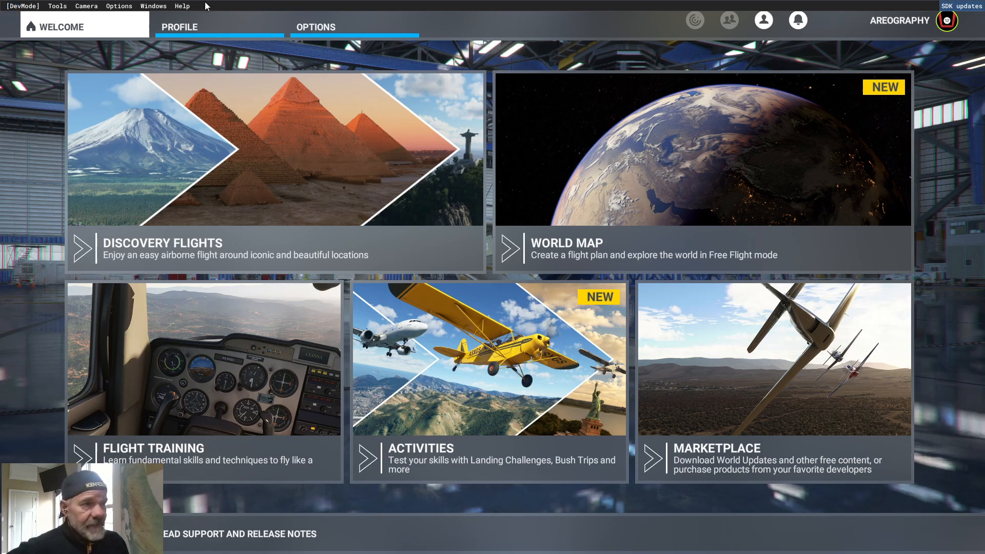
# Step: Bring up the SDK help and sample options before browsing to the MSFS SDK folder
pyautogui.click(182, 5)
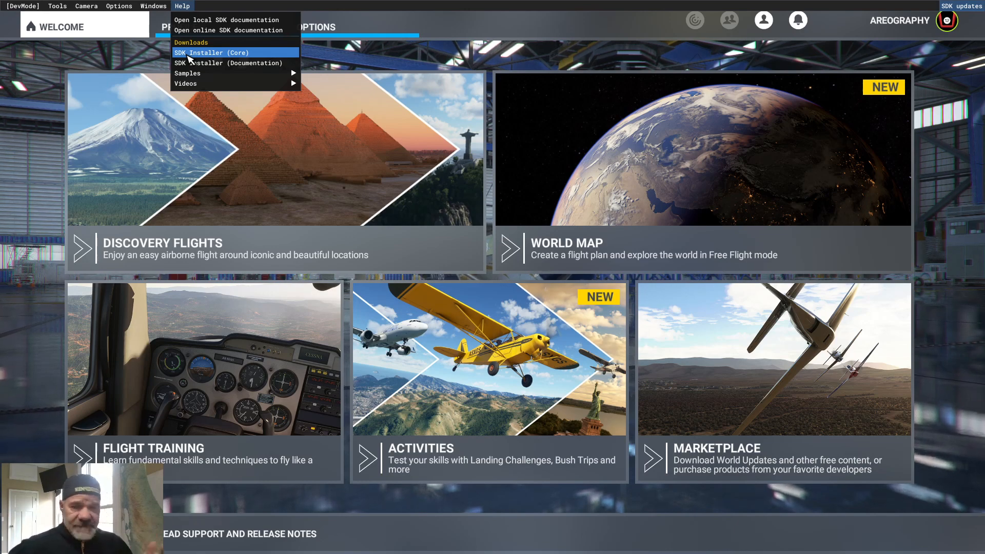
pyautogui.moveTo(205, 68)
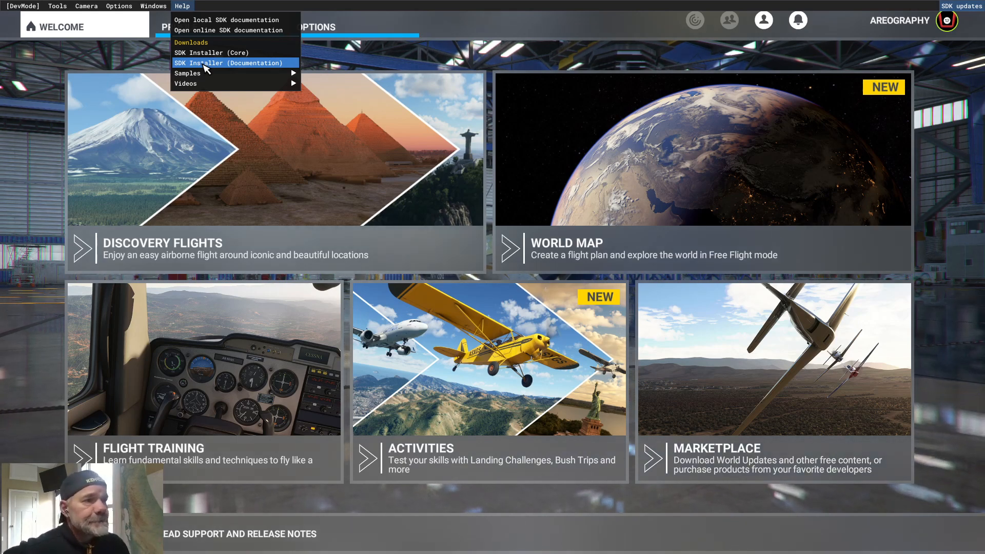
pyautogui.moveTo(185, 83)
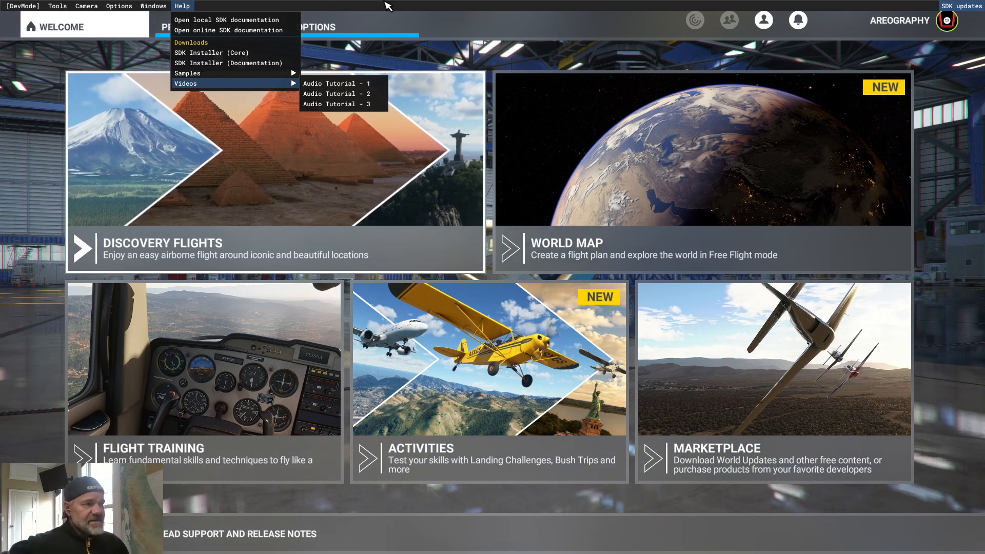
pyautogui.moveTo(188, 73)
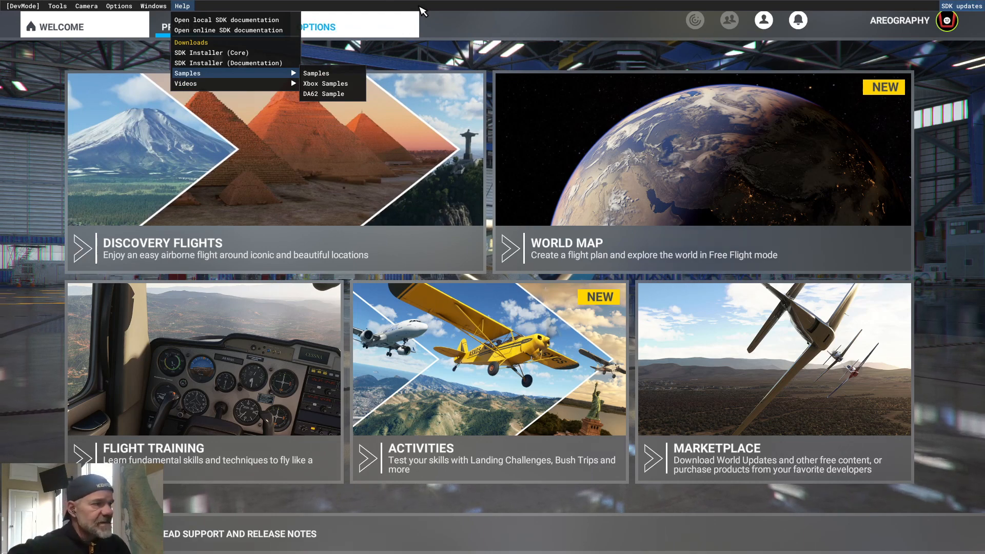
pyautogui.moveTo(458, 13)
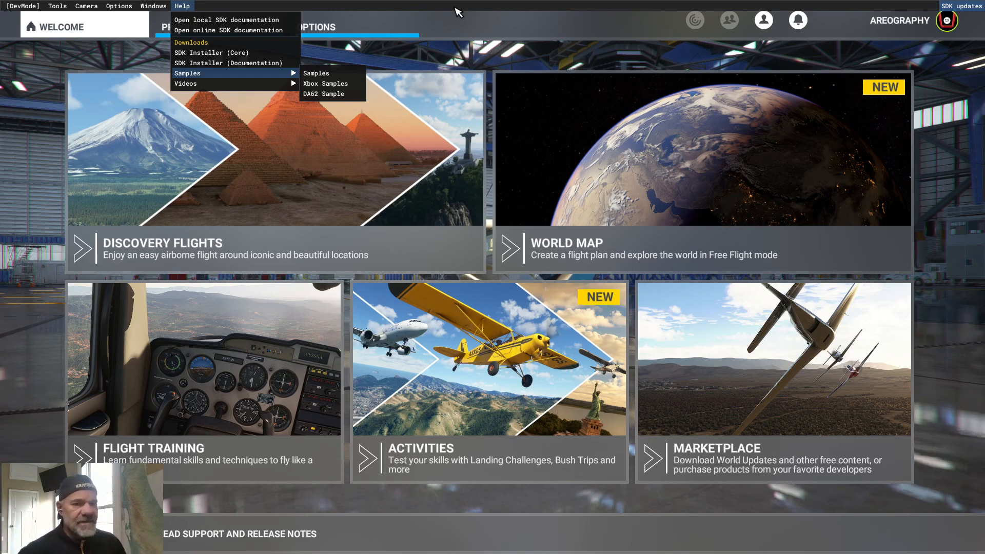
pyautogui.moveTo(695, 21)
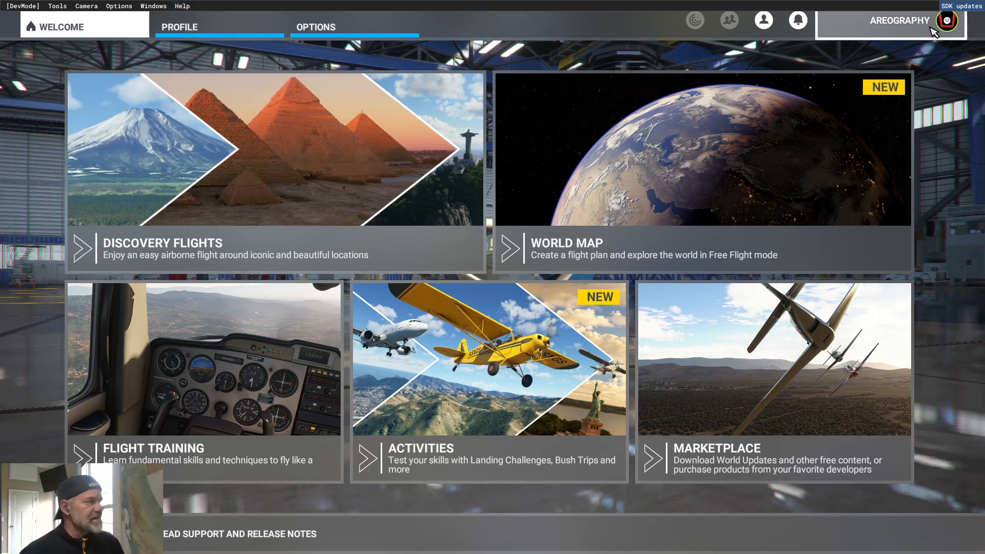
pyautogui.moveTo(969, 6)
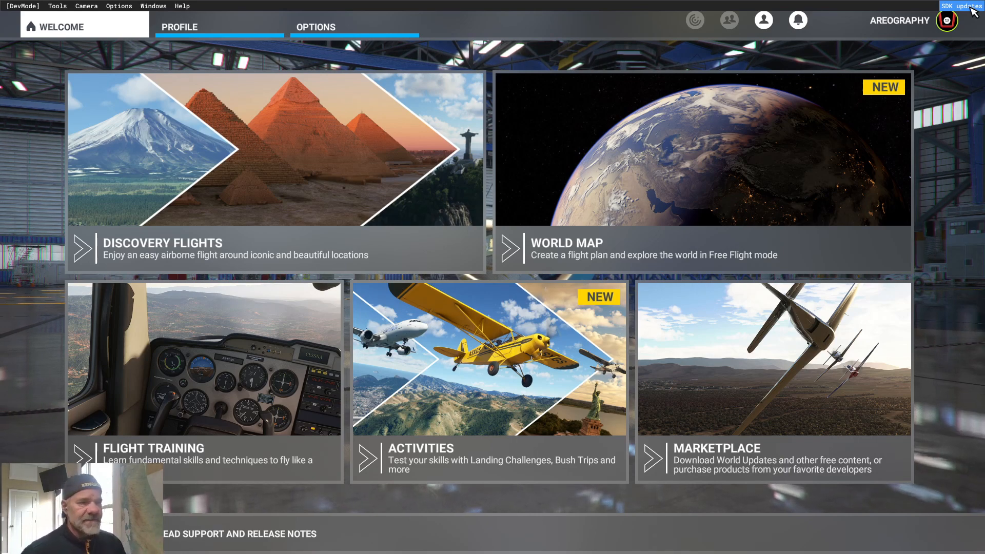
pyautogui.moveTo(350, 56)
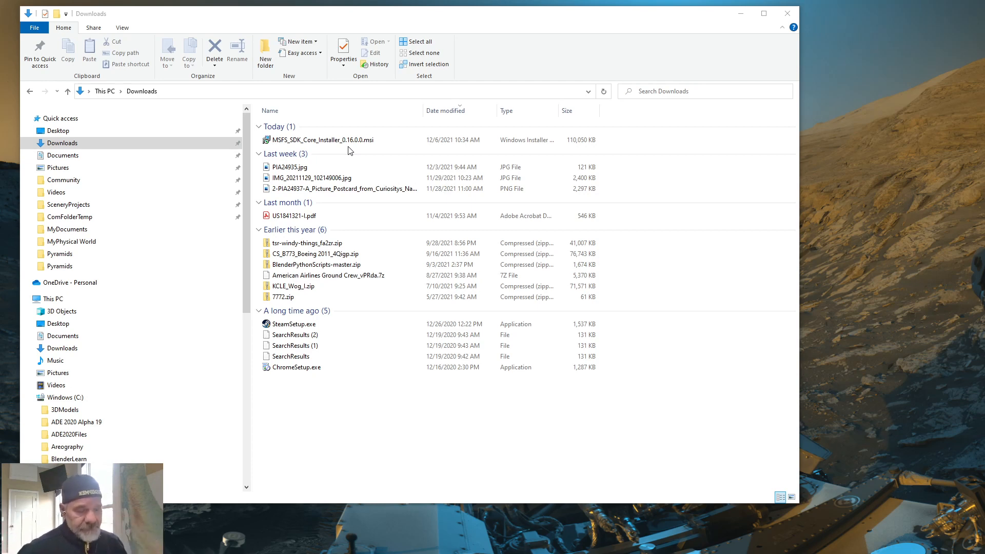
pyautogui.moveTo(247, 248)
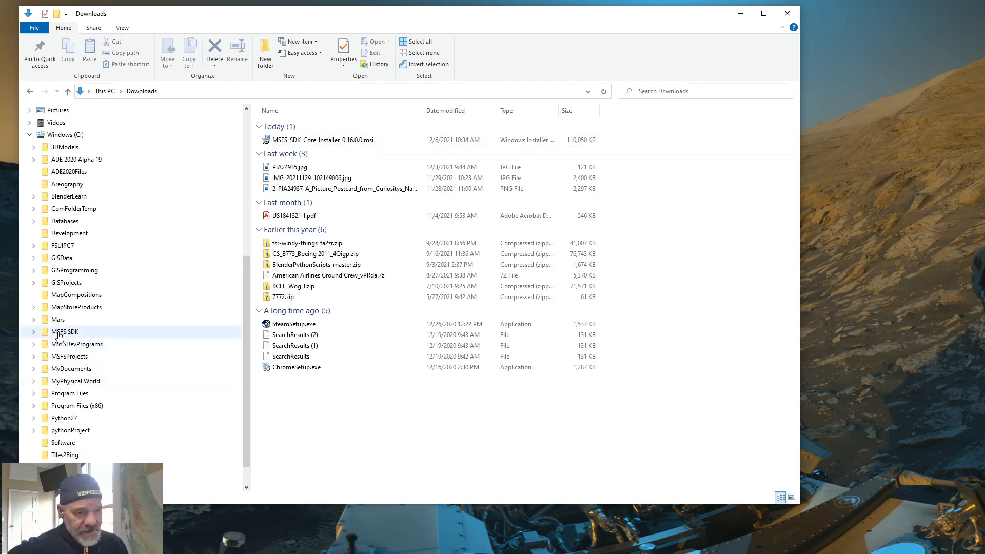
pyautogui.moveTo(89, 244)
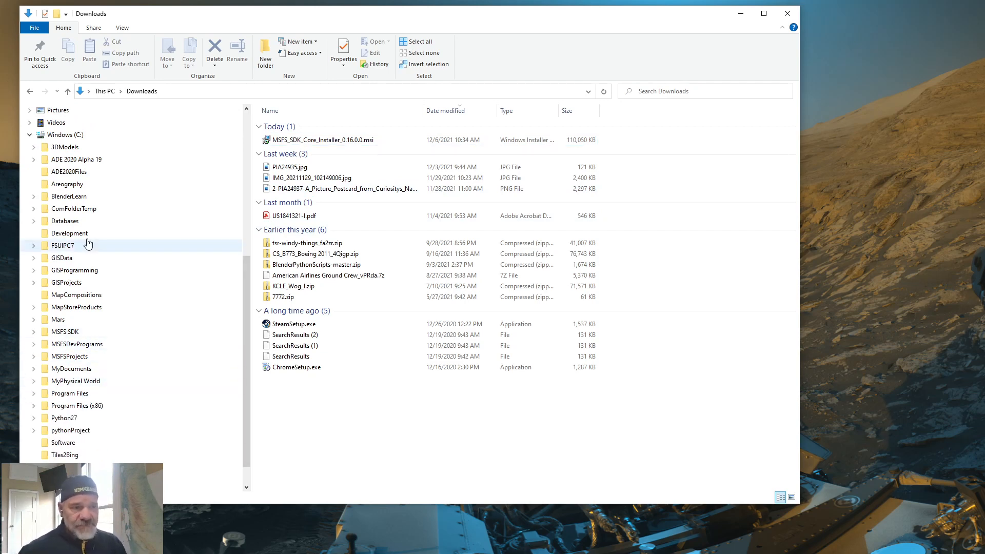
pyautogui.moveTo(70, 368)
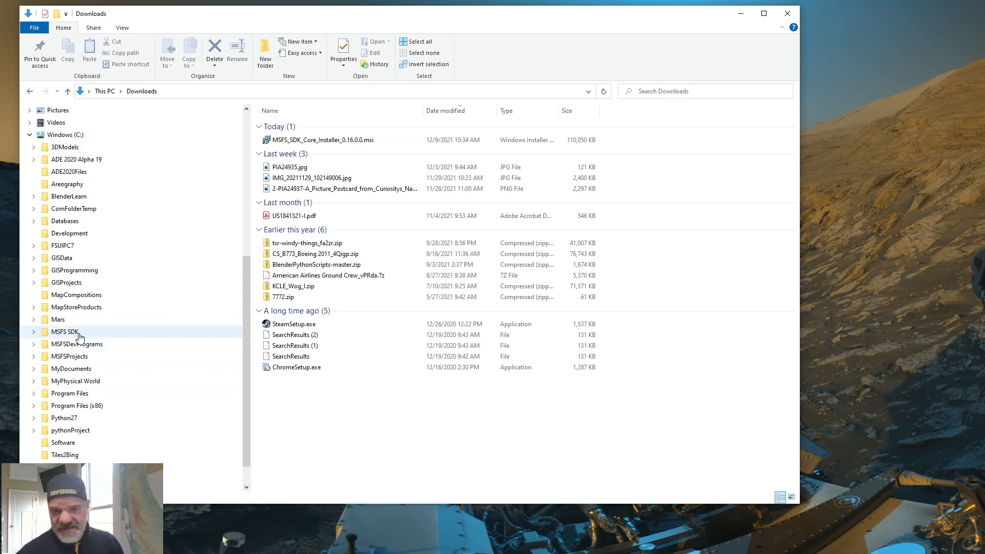
pyautogui.moveTo(84, 333)
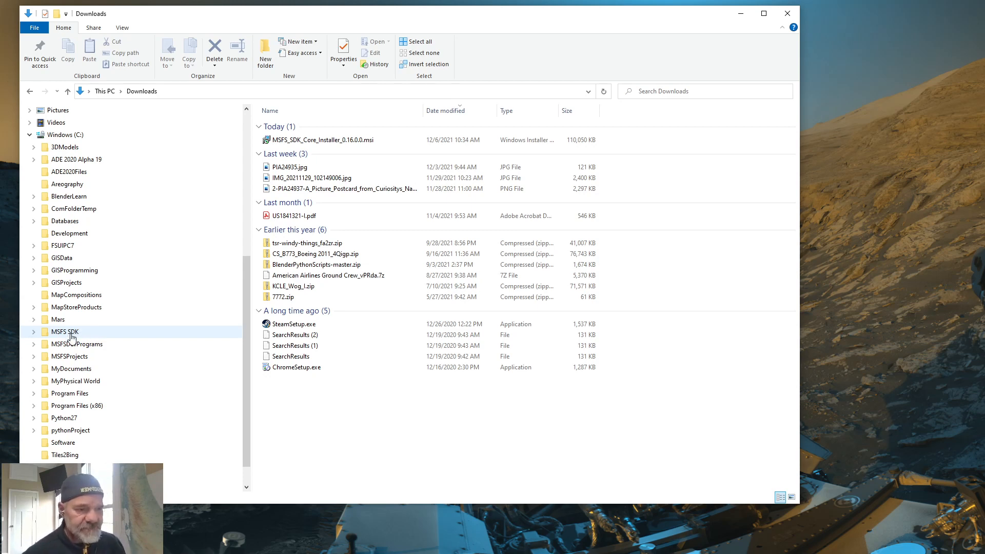
# Step: Navigate into MSFS SDK > Tools > bin, where fspackagetool.exe and fsdevmodelauncher.exe live
pyautogui.doubleClick(64, 332)
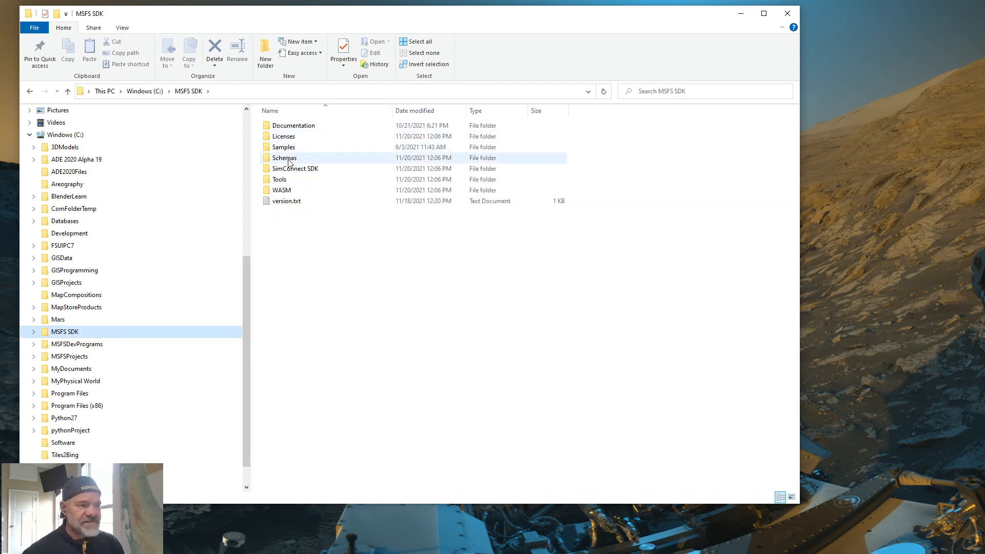
pyautogui.moveTo(292, 160)
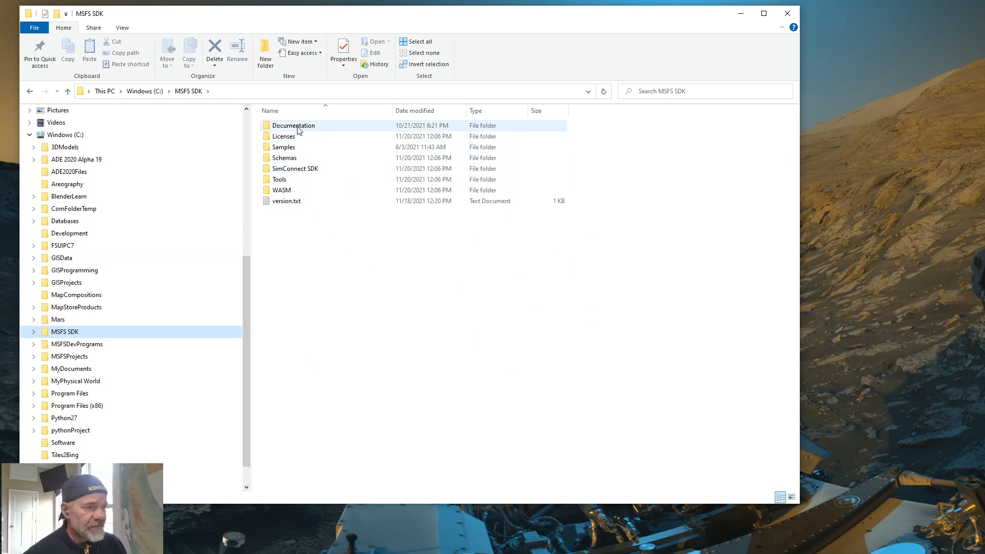
pyautogui.moveTo(299, 128)
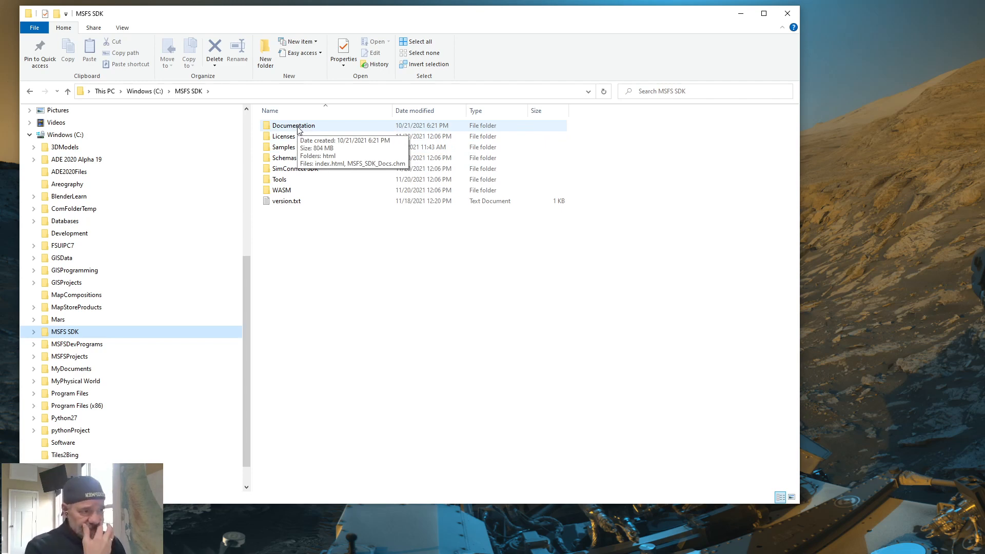
pyautogui.click(283, 148)
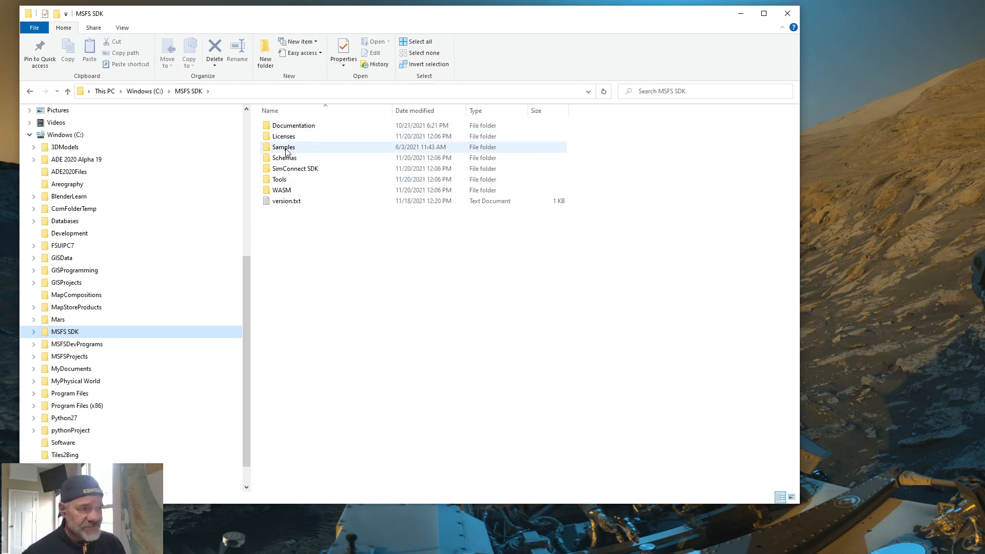
pyautogui.moveTo(287, 150)
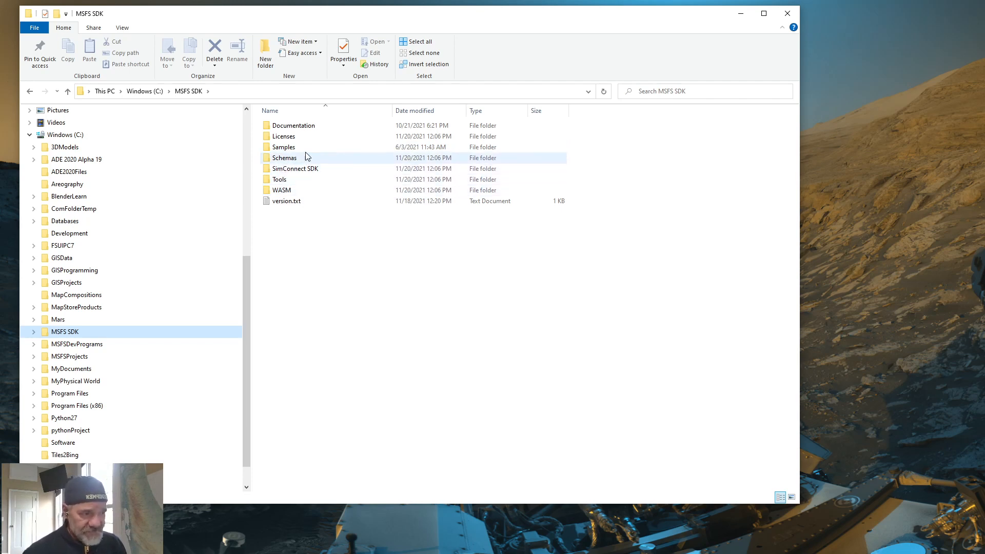
pyautogui.moveTo(284, 186)
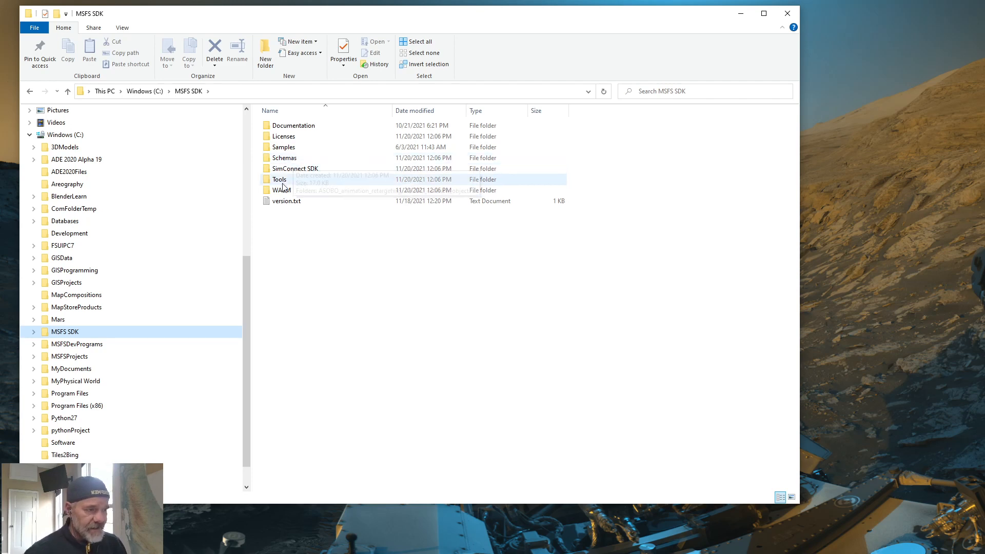
pyautogui.moveTo(294, 169)
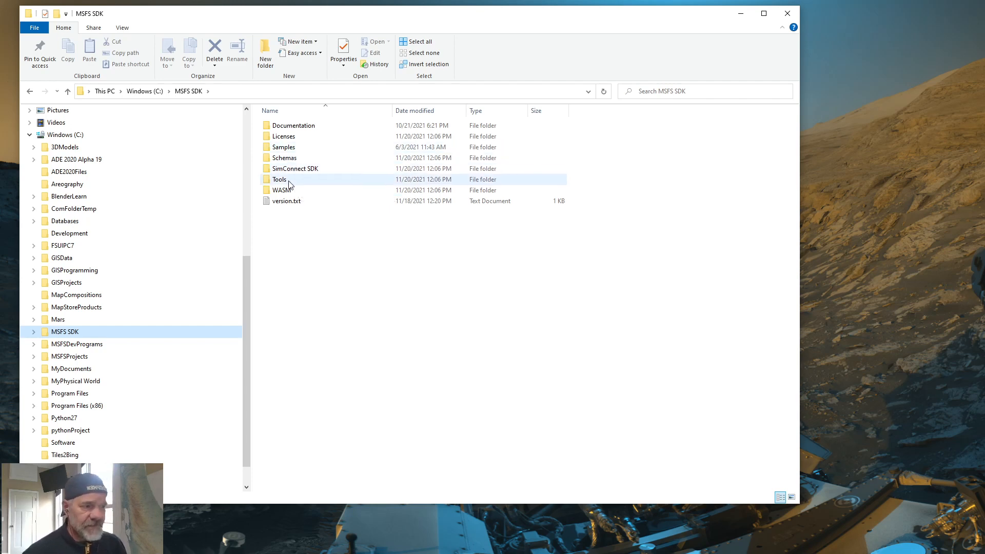
pyautogui.moveTo(289, 182)
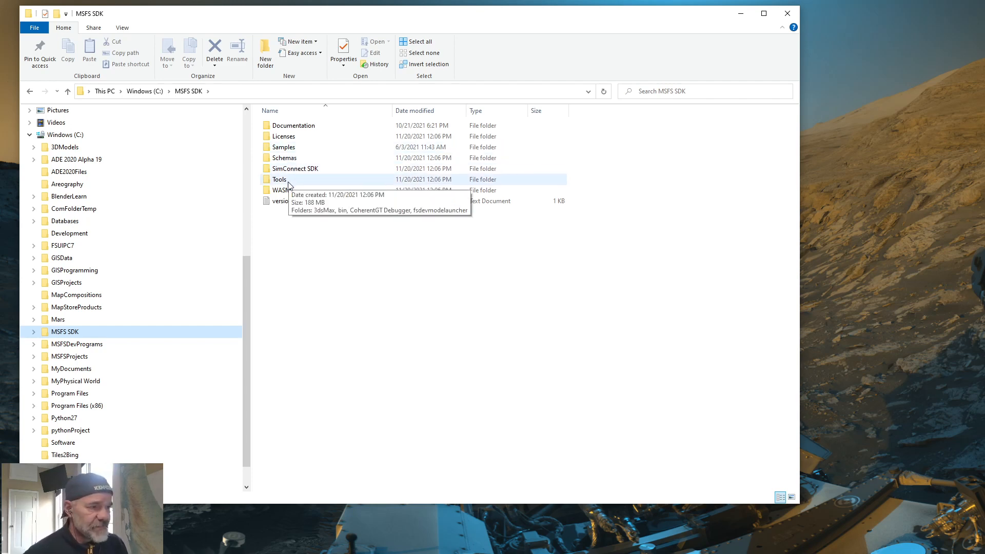
pyautogui.doubleClick(279, 179)
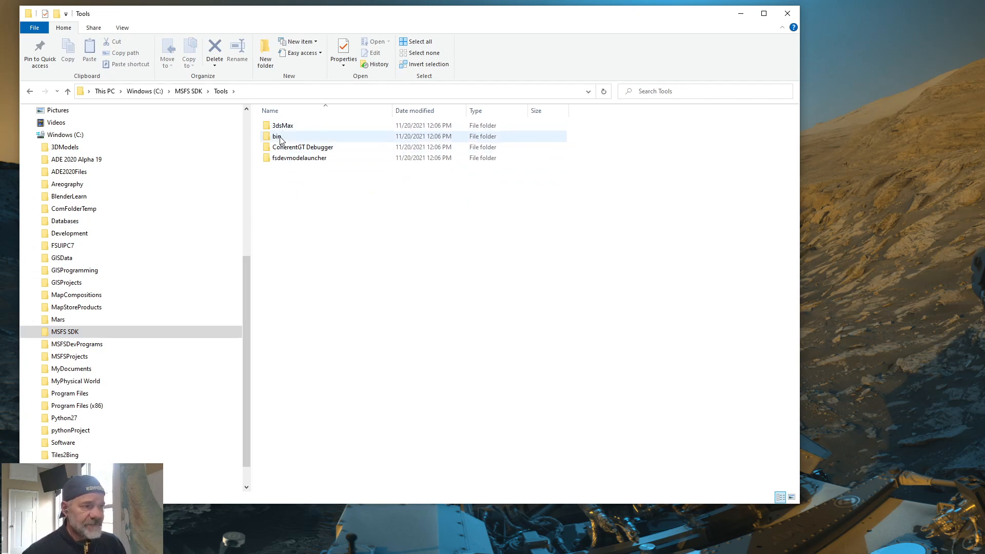
pyautogui.moveTo(281, 139)
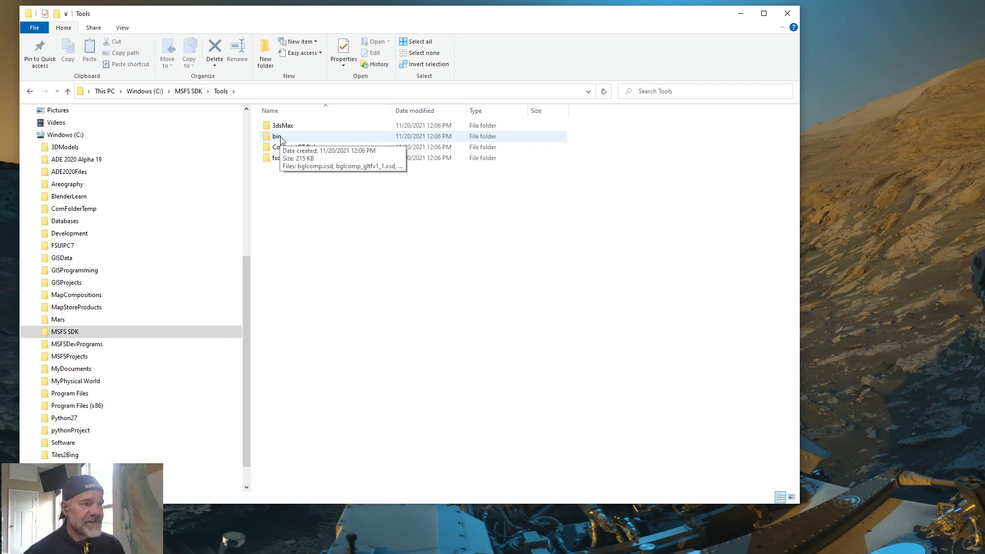
pyautogui.doubleClick(276, 136)
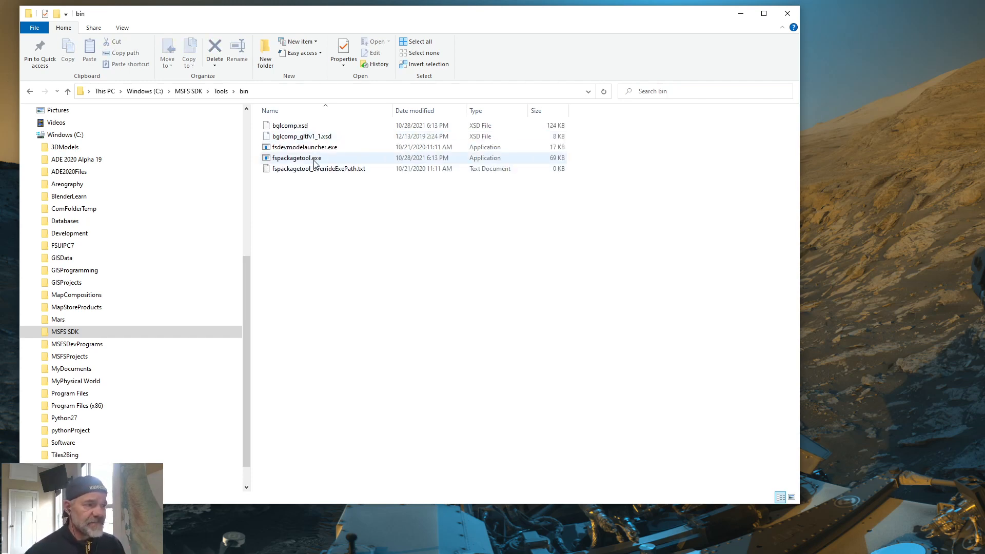
pyautogui.moveTo(280, 164)
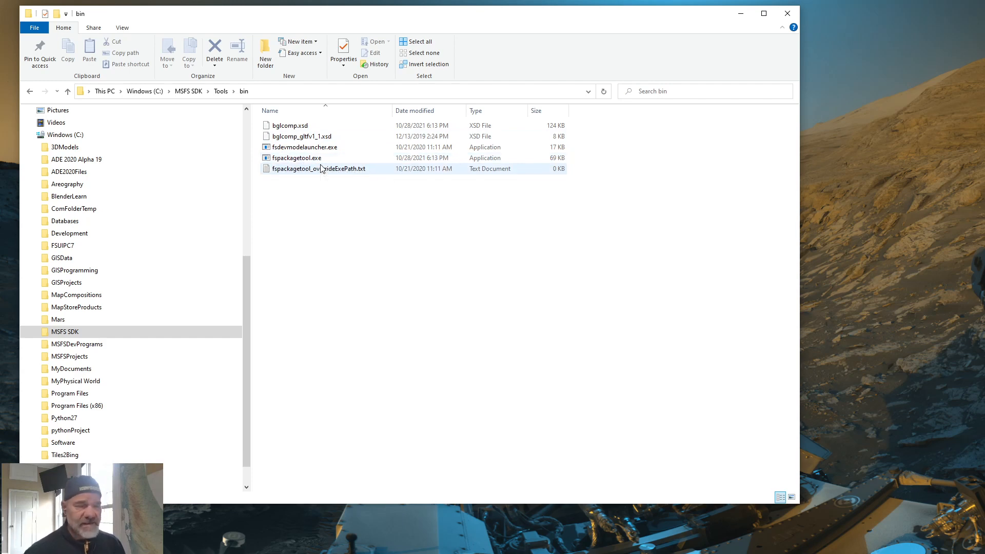
pyautogui.moveTo(322, 170)
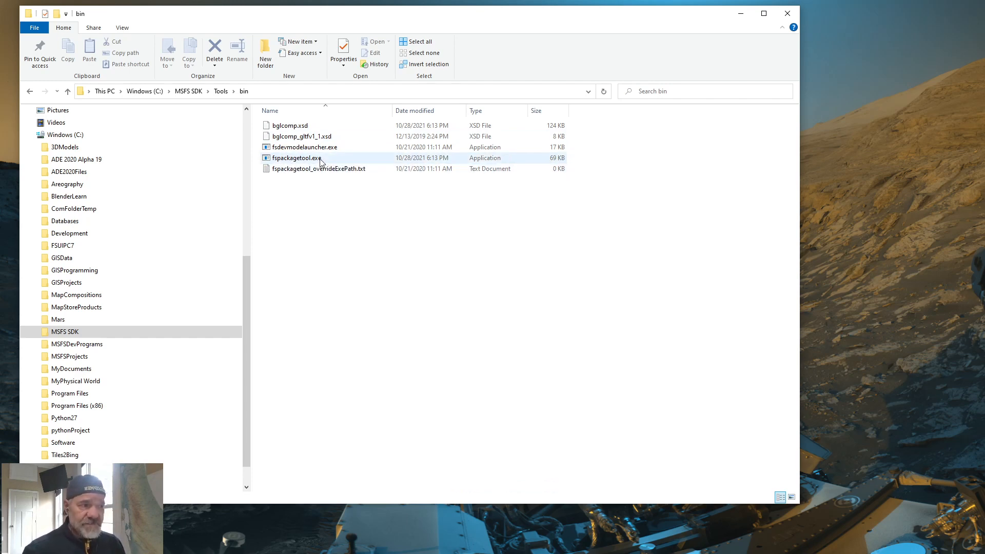
pyautogui.moveTo(320, 161)
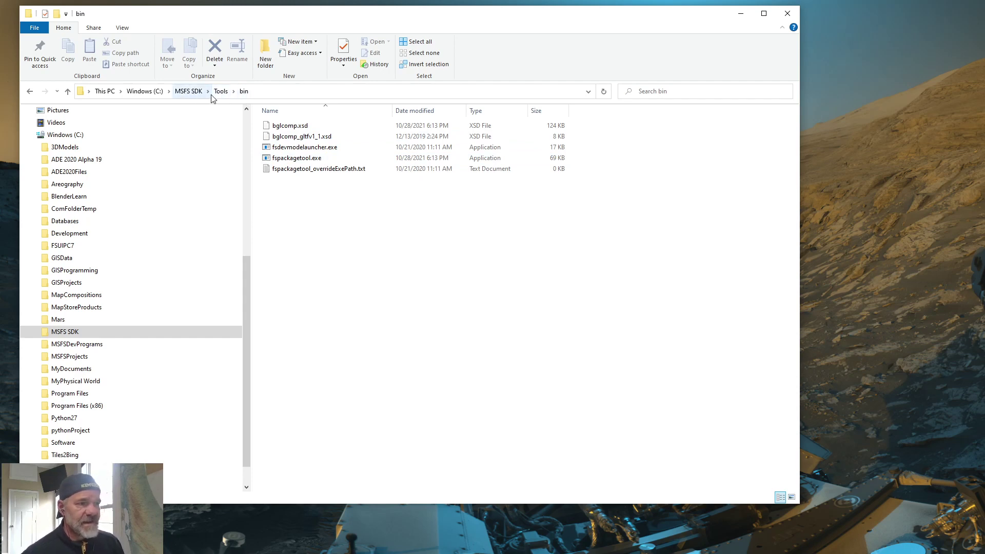
# Step: Go back up to MSFS SDK and enter the Samples folder listing SimpleScenery
pyautogui.click(189, 90)
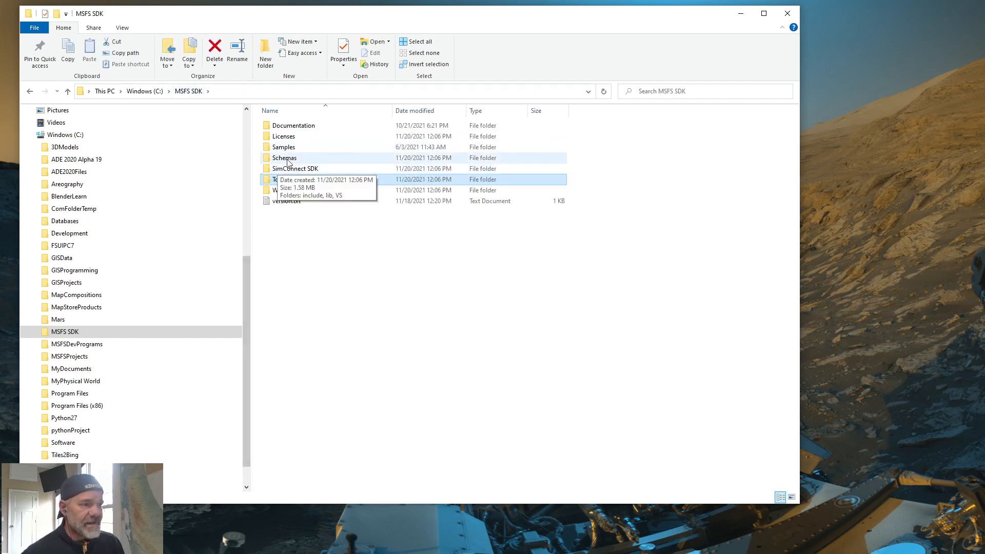
pyautogui.click(284, 148)
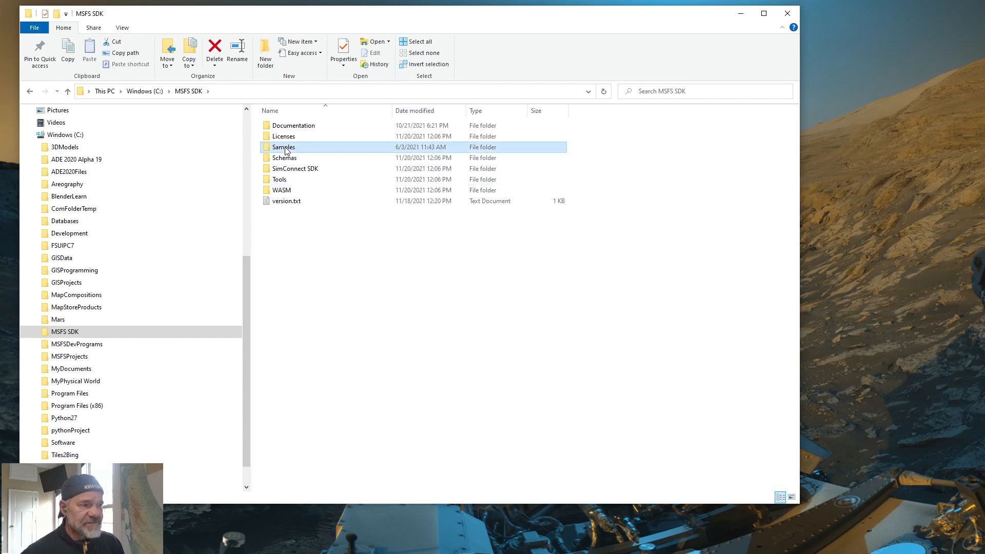
pyautogui.doubleClick(284, 148)
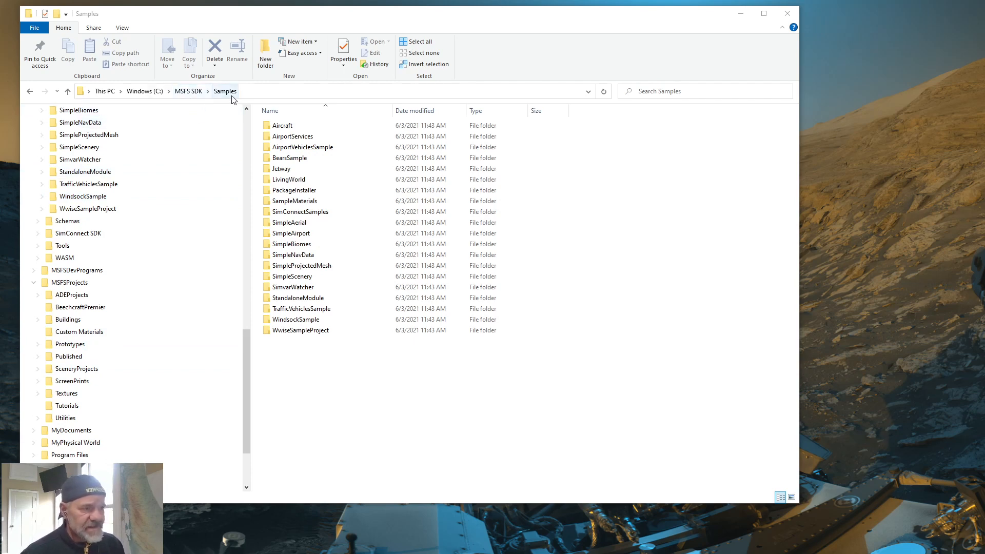
pyautogui.moveTo(254, 199)
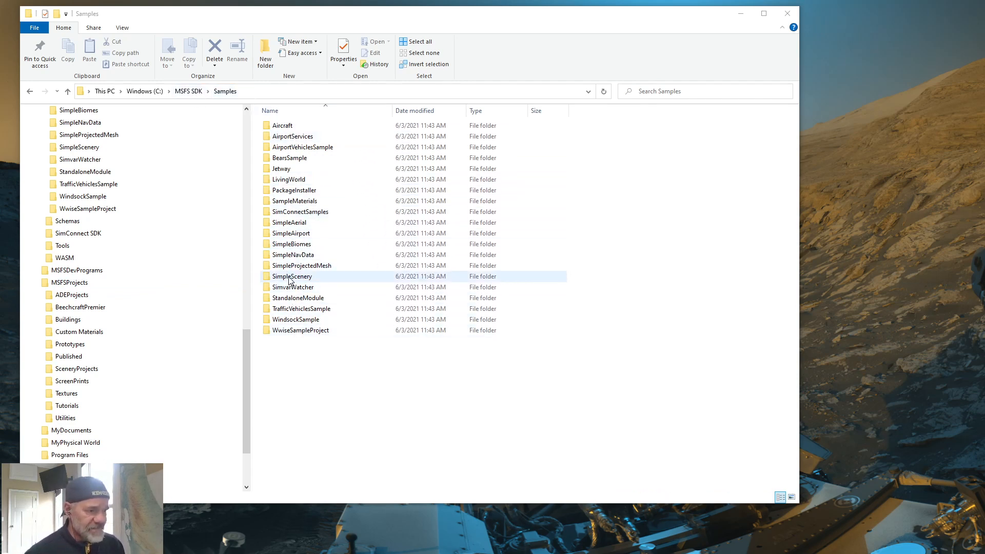
# Step: Copy the SimpleScenery sample into MSFSProjects > Tutorials via right-drag
pyautogui.click(292, 277)
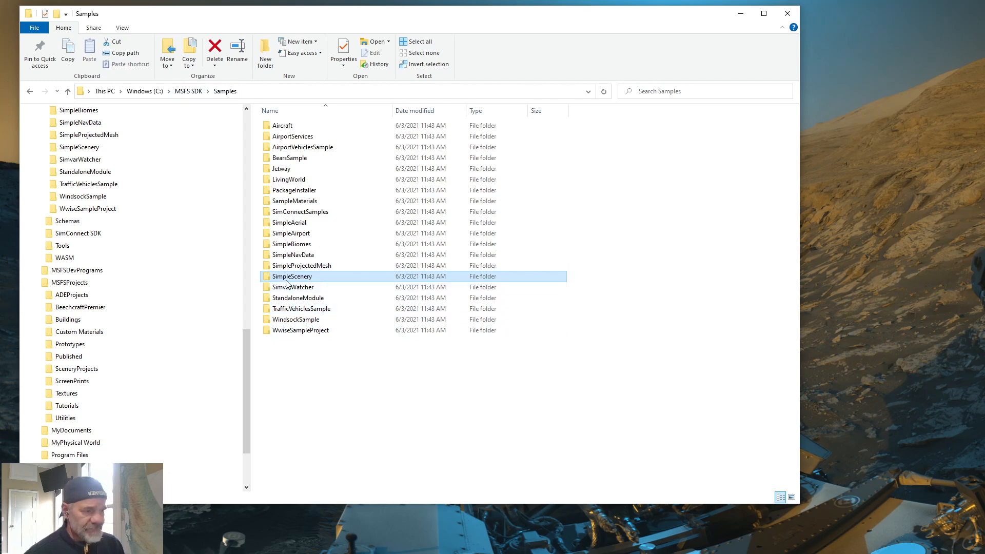
pyautogui.moveTo(289, 277)
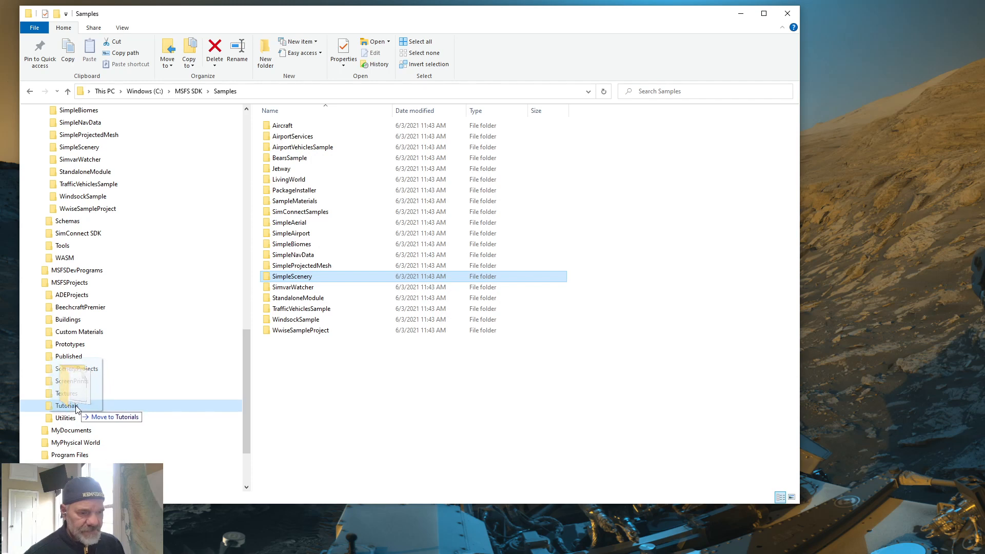
pyautogui.rightClick(67, 405)
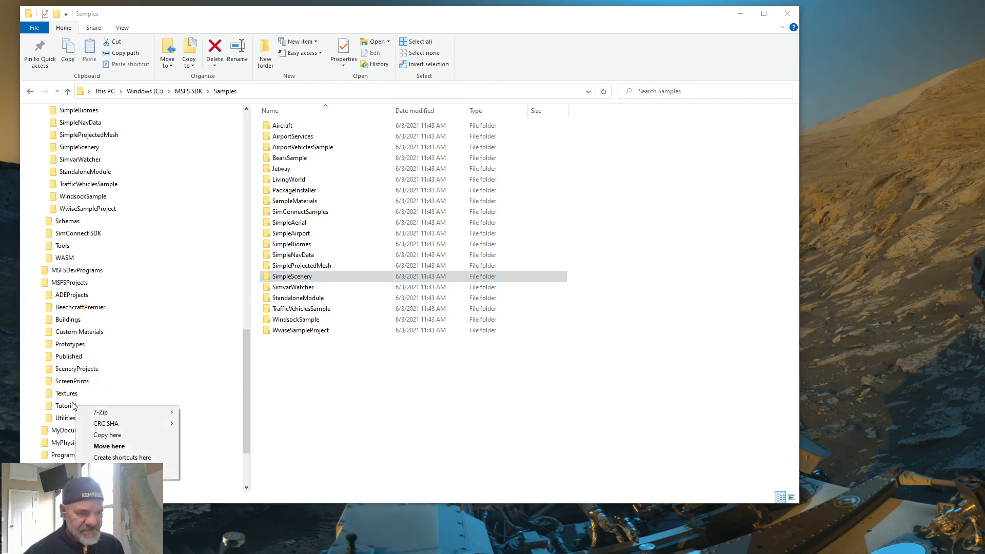
pyautogui.moveTo(106, 435)
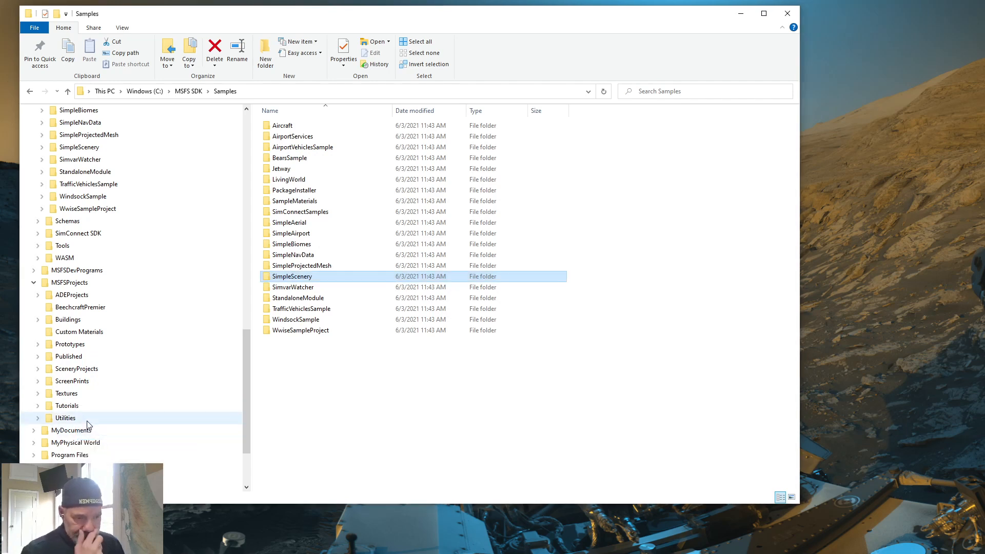
pyautogui.scroll(-3)
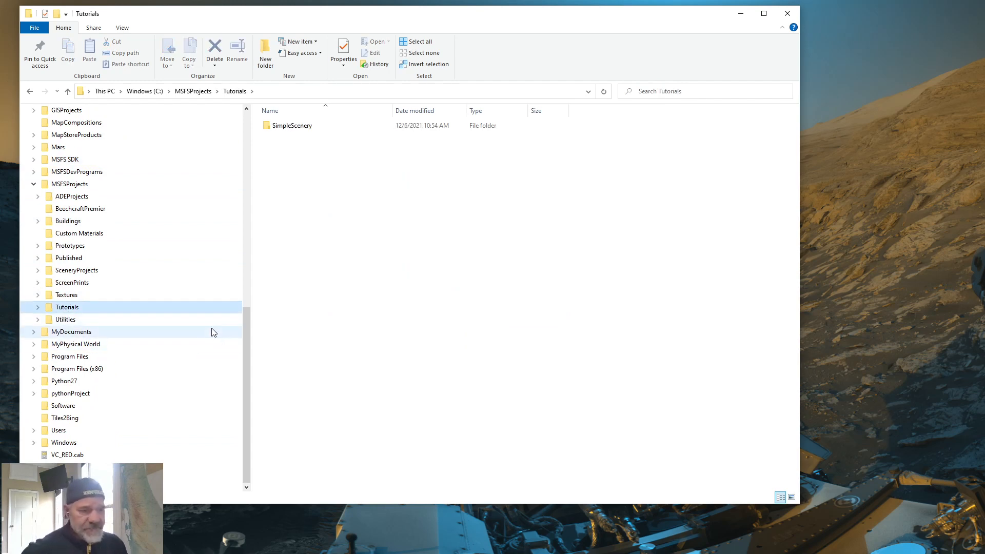
# Step: Inspect the copied SimpleScenery folder's contents inside Tutorials and return
pyautogui.click(292, 125)
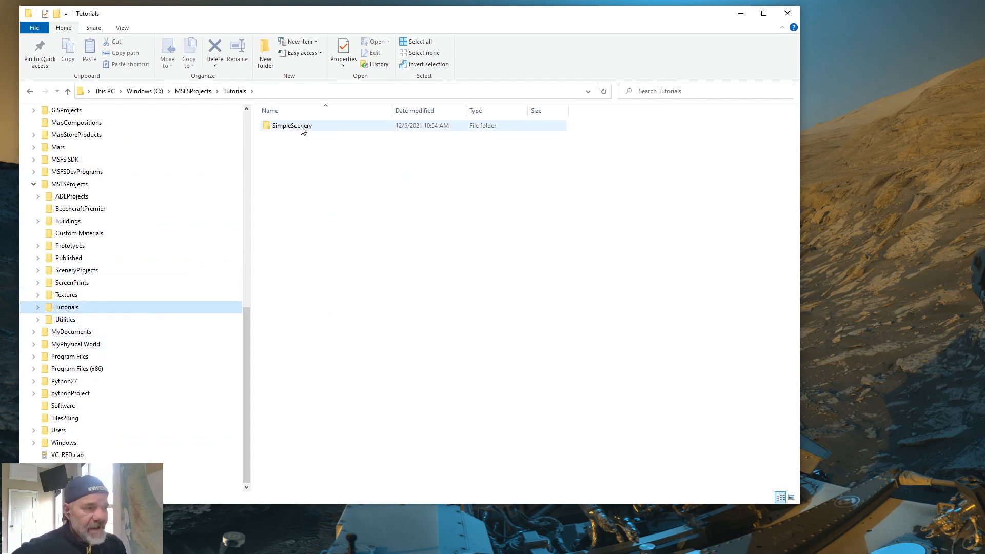
pyautogui.click(294, 147)
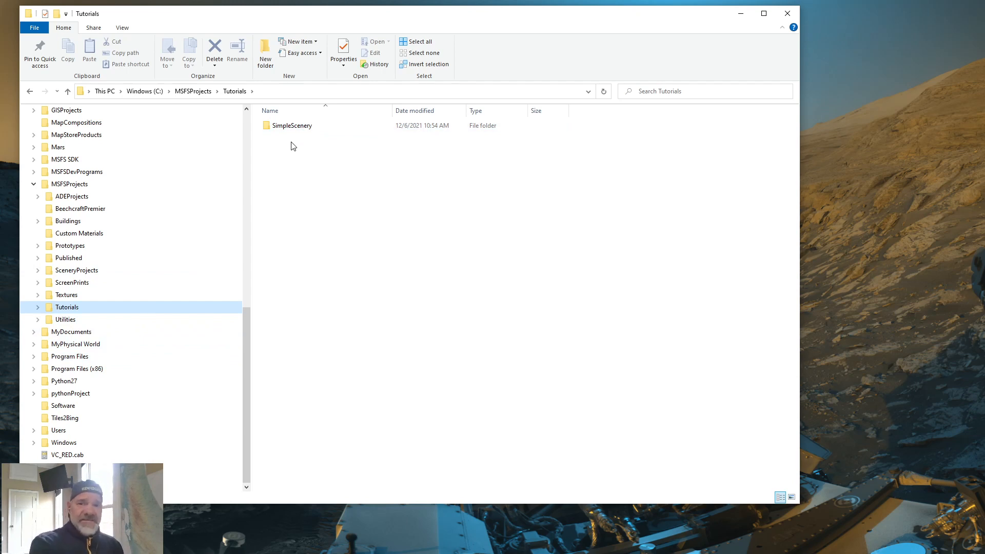
pyautogui.moveTo(281, 164)
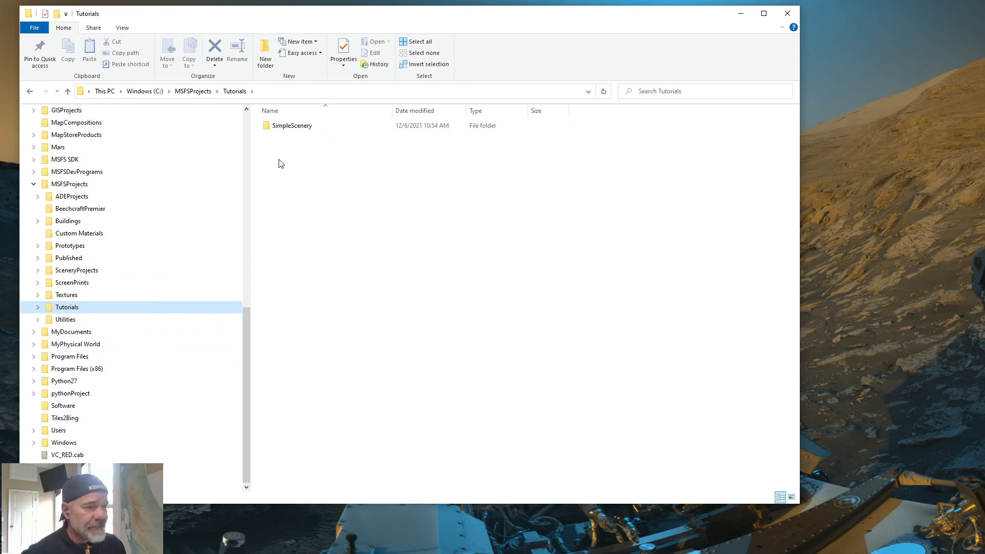
pyautogui.click(38, 308)
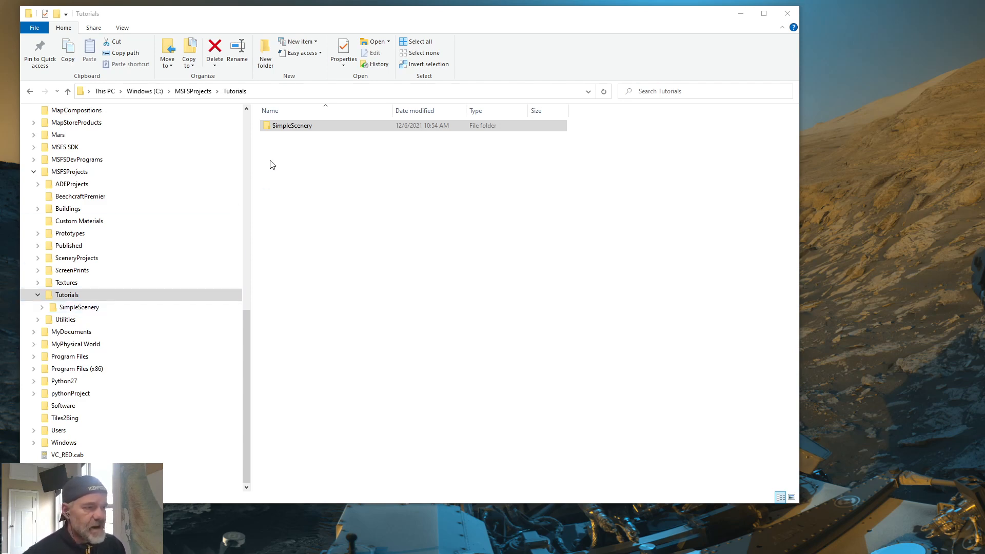
pyautogui.doubleClick(291, 125)
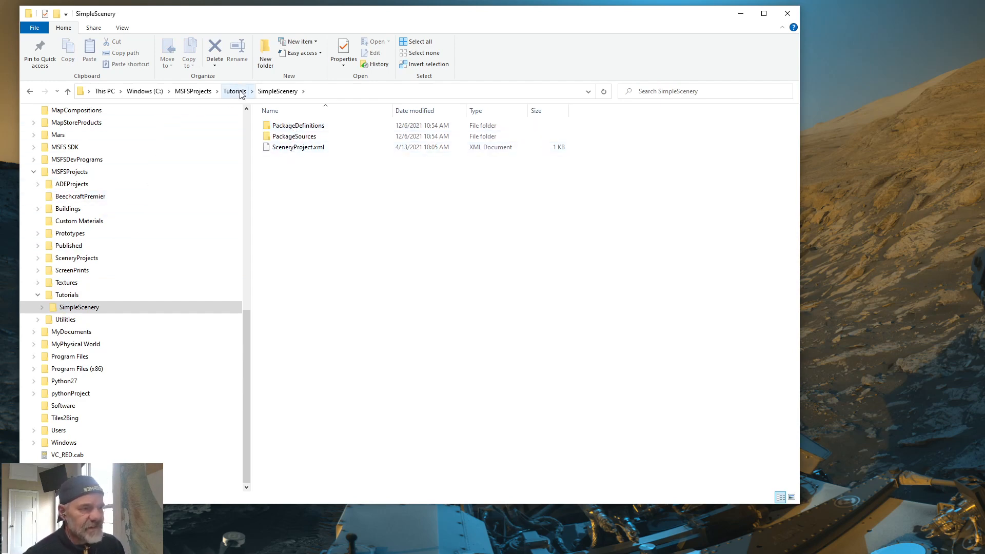
pyautogui.click(234, 91)
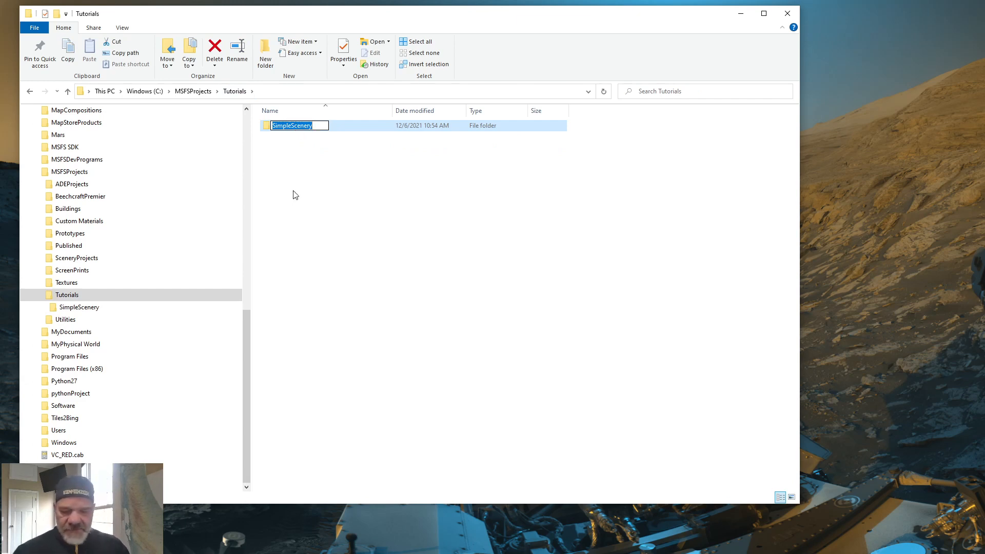
# Step: Rename the copied SimpleScenery folder to Tut1
pyautogui.write('T')
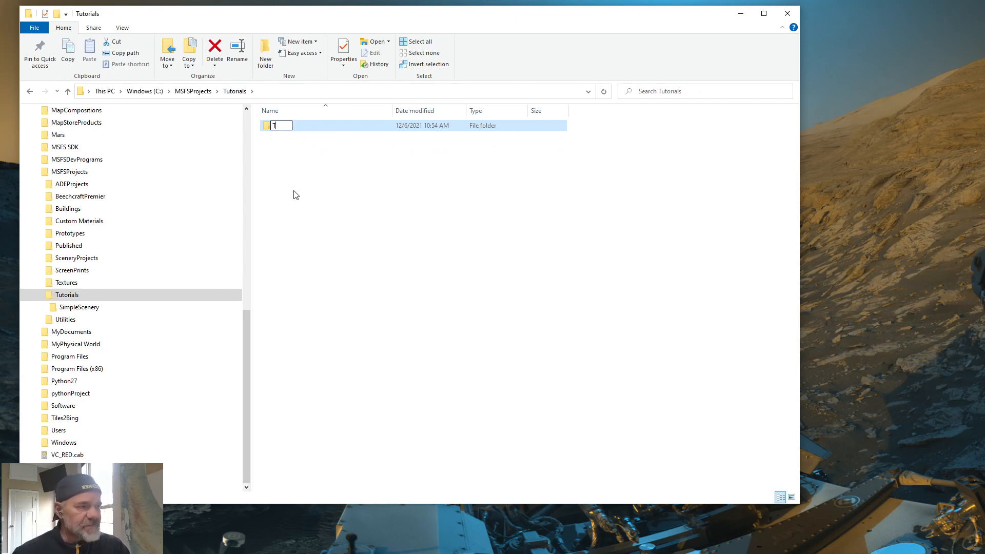
pyautogui.write('Tut1')
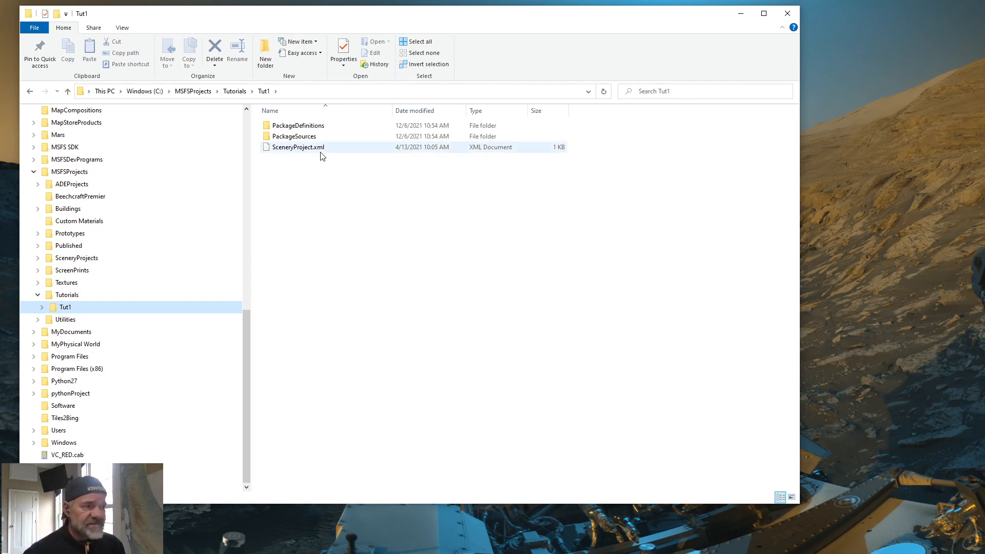
pyautogui.moveTo(306, 154)
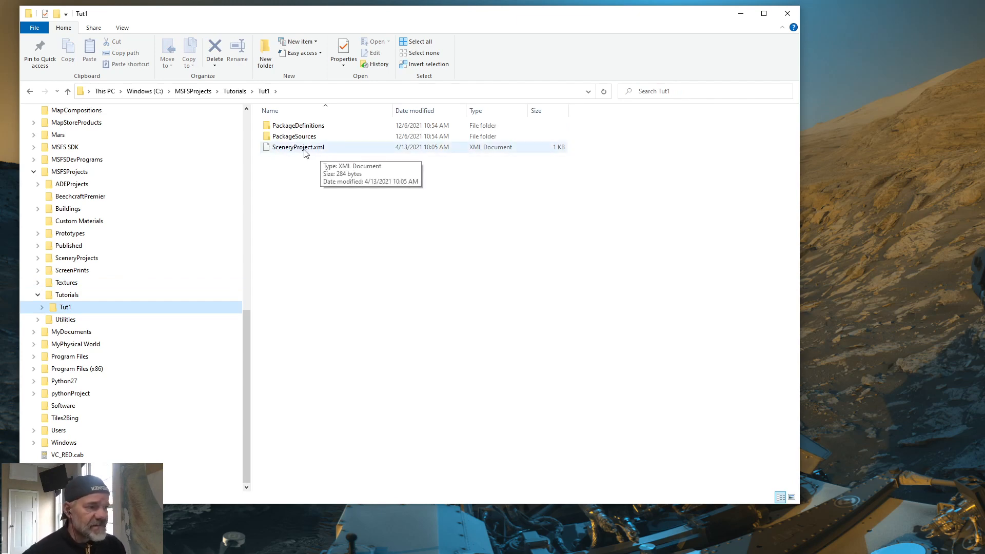
pyautogui.moveTo(98, 299)
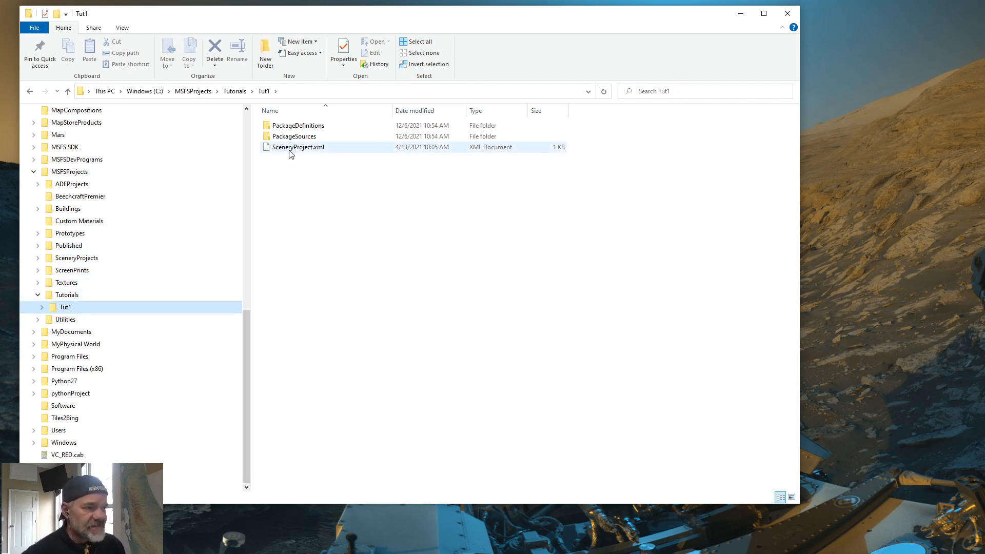
pyautogui.moveTo(291, 151)
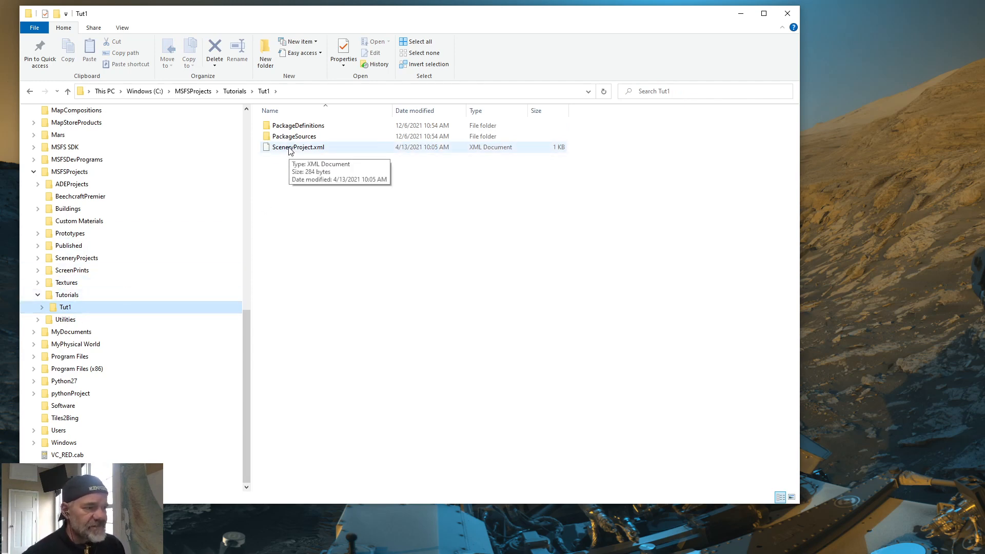
# Step: Rename SceneryProject.xml inside Tut1 to Tut1.xml
pyautogui.click(298, 148)
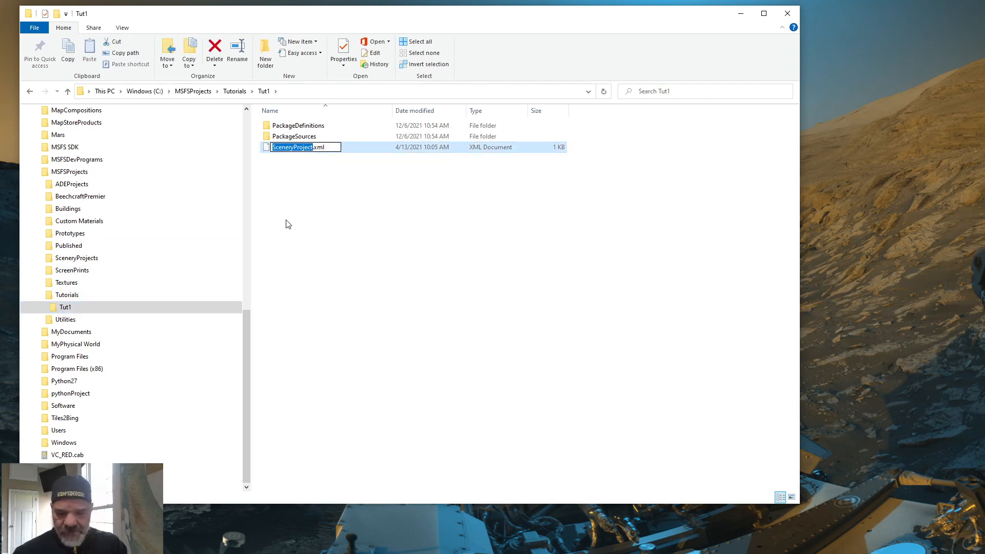
pyautogui.write('Tut1.xml')
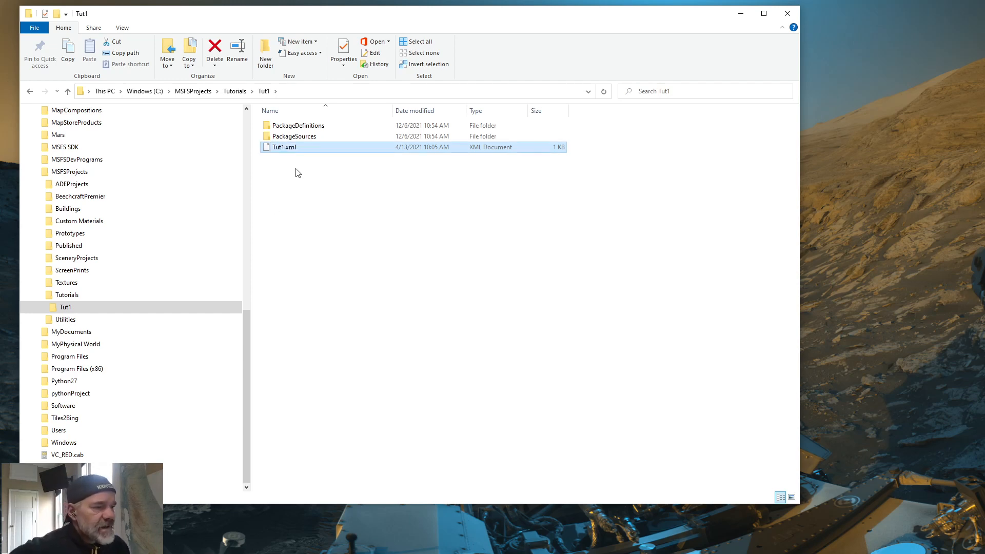
pyautogui.moveTo(283, 158)
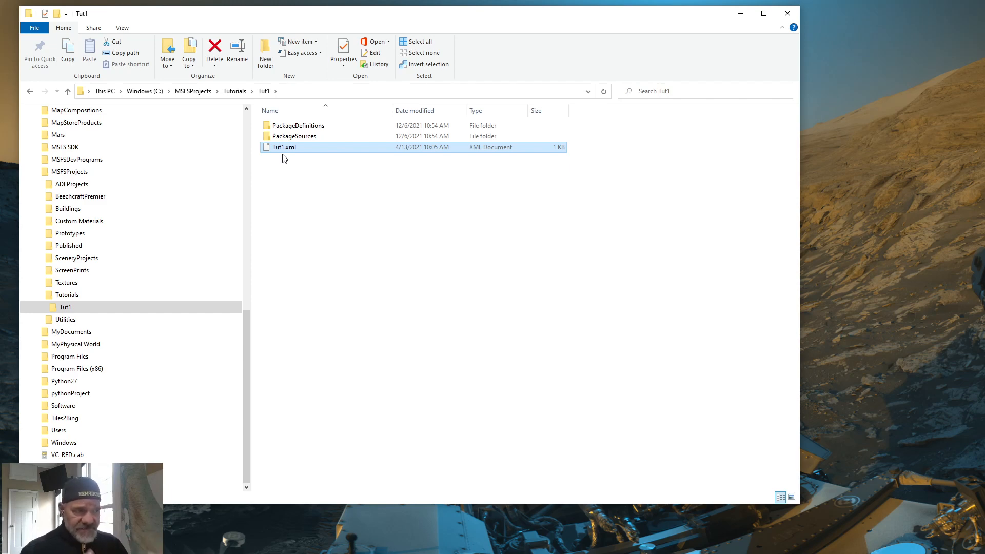
pyautogui.moveTo(262, 164)
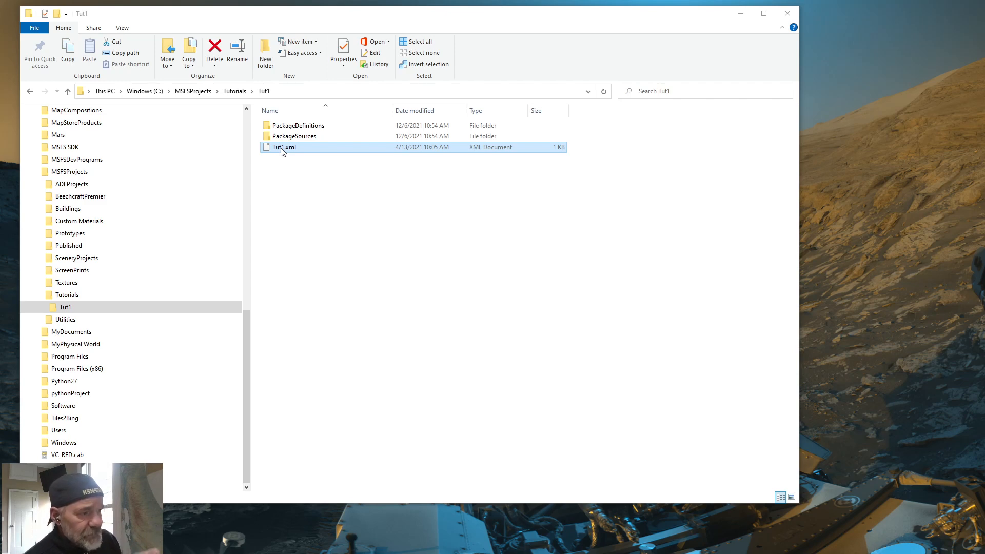
# Step: Edit Tut1.xml so the project is named Tut1 and points to PackageDefinitions\Tut1.xml, then close it
pyautogui.rightClick(282, 150)
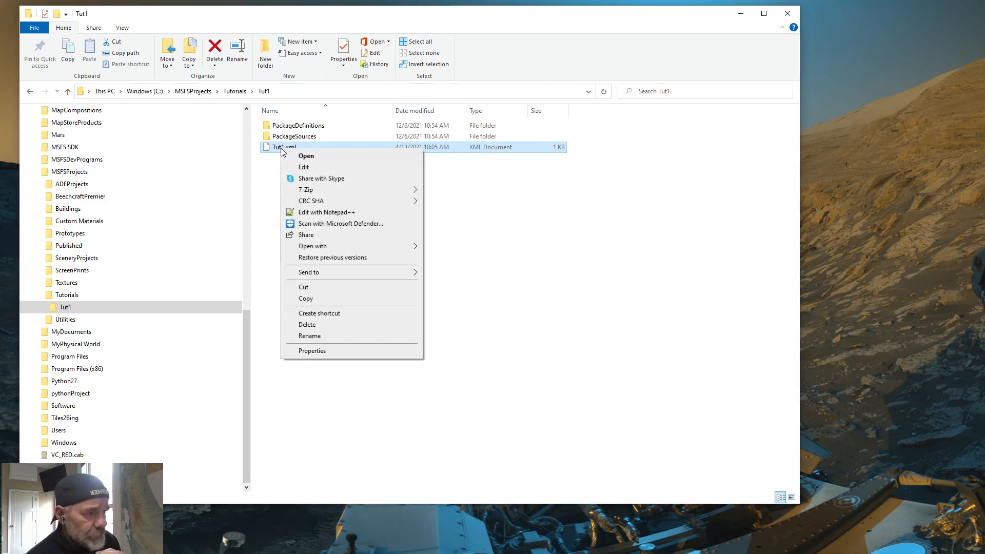
pyautogui.moveTo(320, 239)
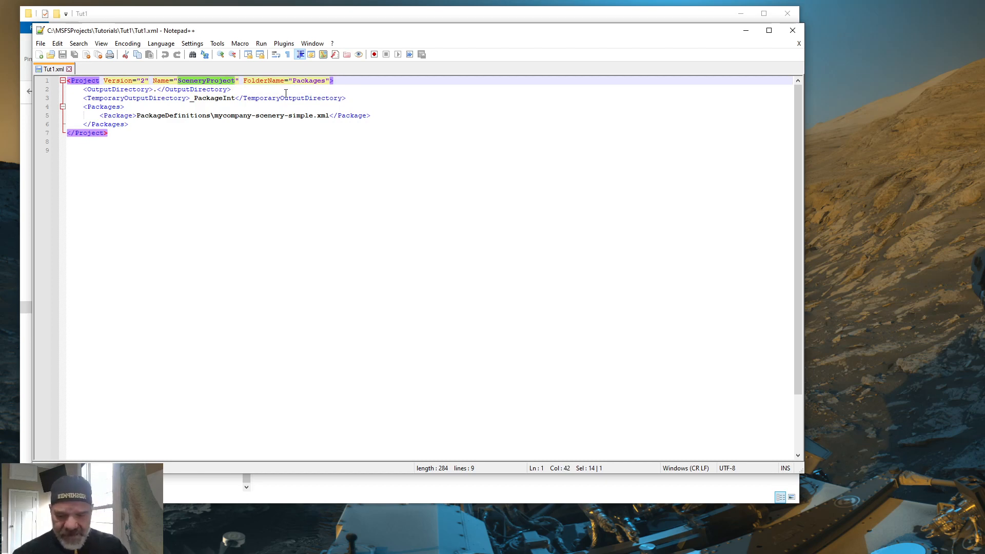
pyautogui.write('Tut')
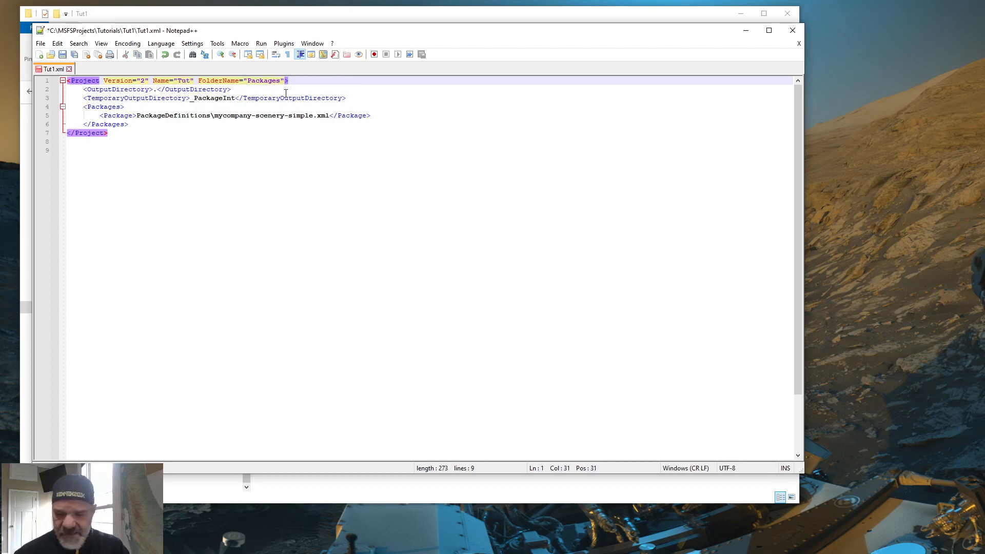
pyautogui.write('1')
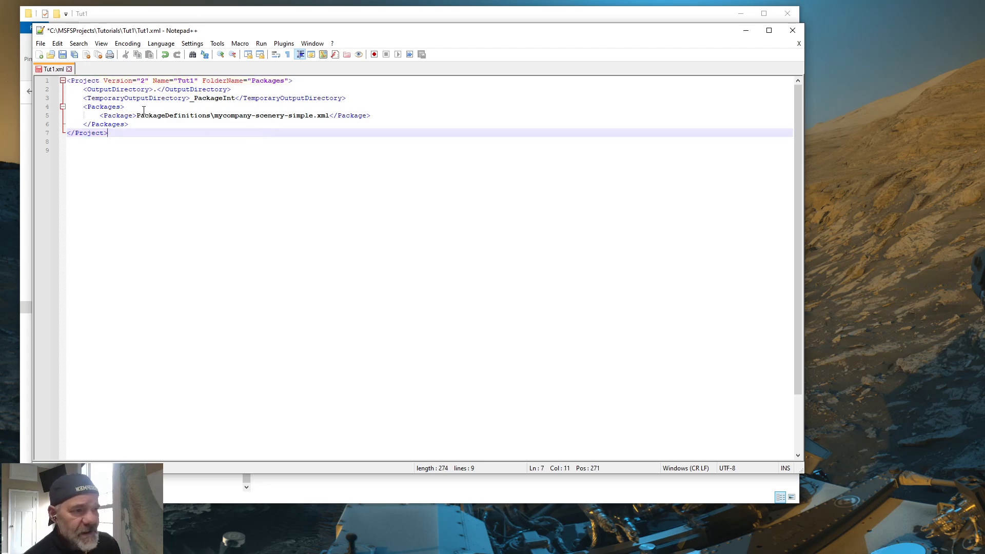
pyautogui.moveTo(217, 115)
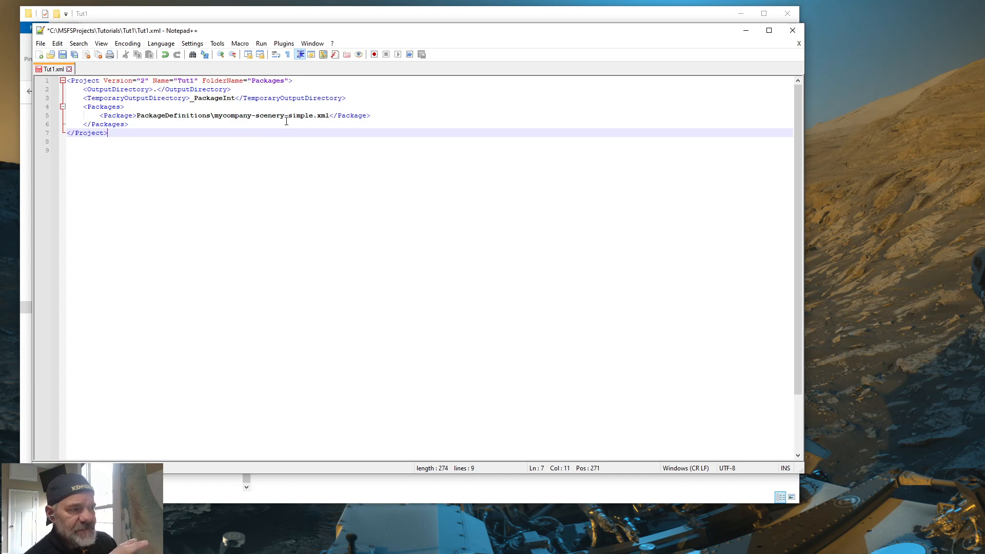
pyautogui.moveTo(254, 123)
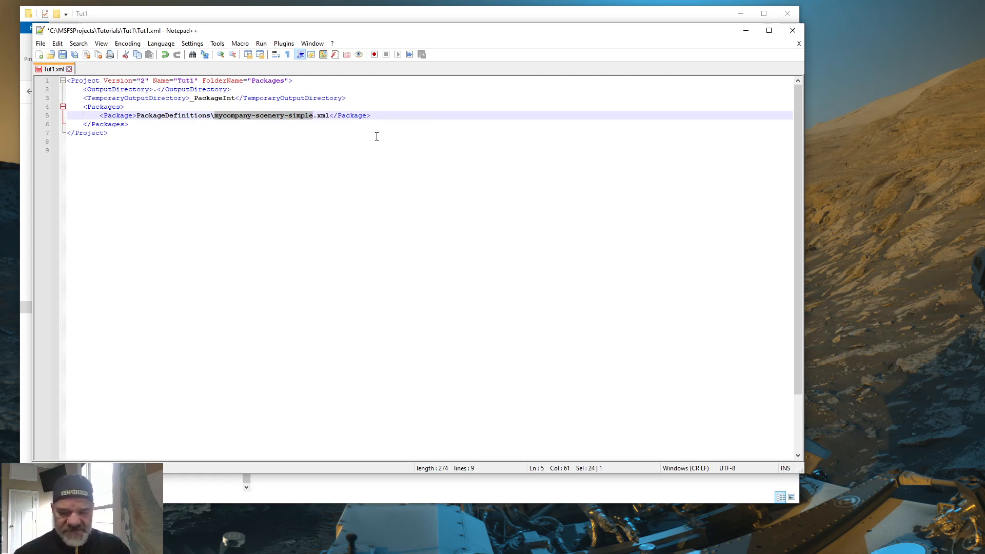
pyautogui.write('Tut1')
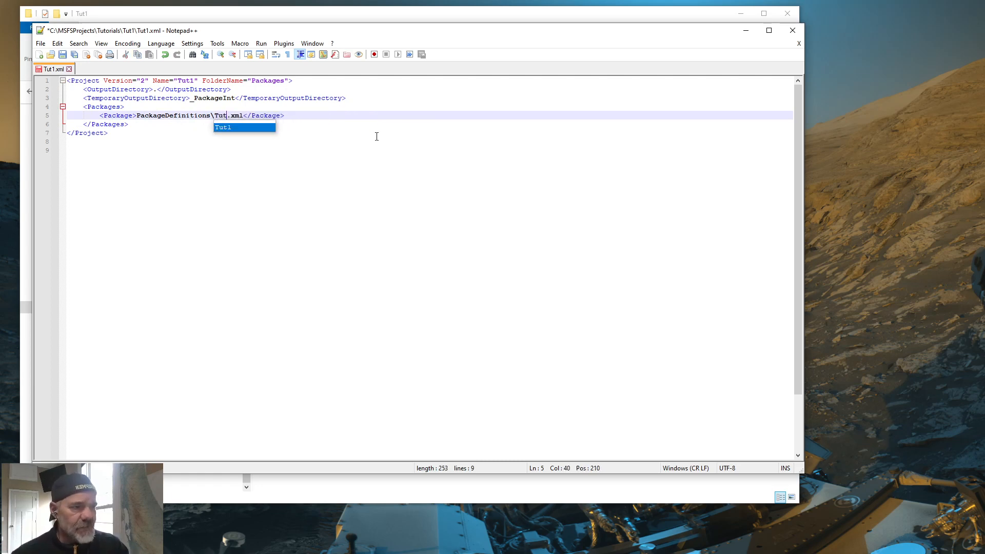
pyautogui.write('1')
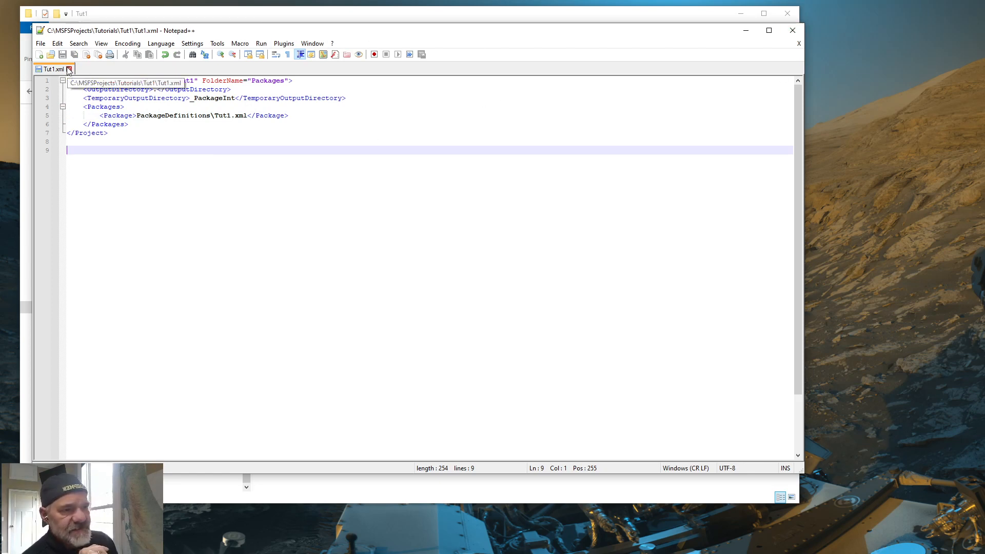
pyautogui.click(58, 70)
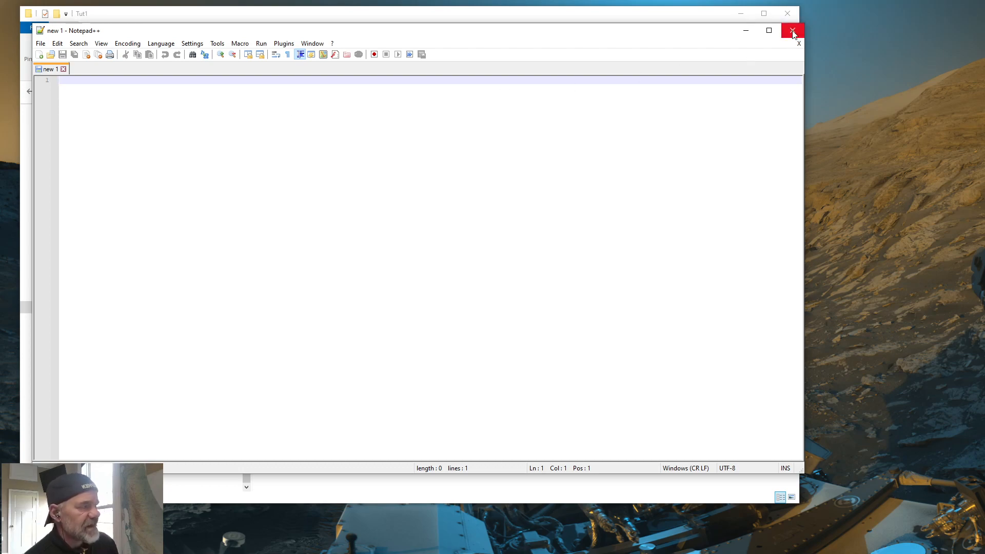
# Step: In PackageDefinitions, rename mycompany-scenery-simple.xml to Tut1.xml and its folder to Tut1
pyautogui.click(792, 30)
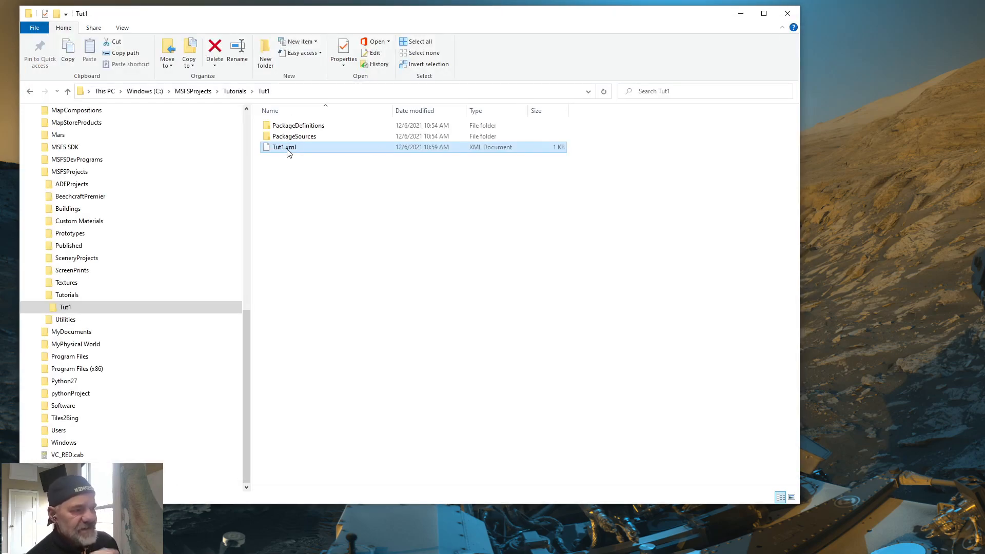
pyautogui.moveTo(286, 152)
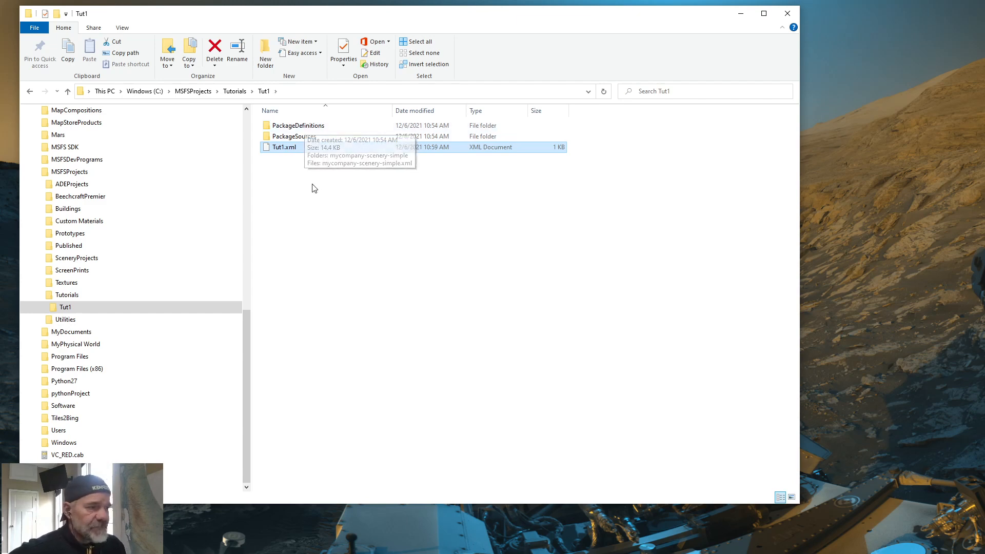
pyautogui.moveTo(288, 140)
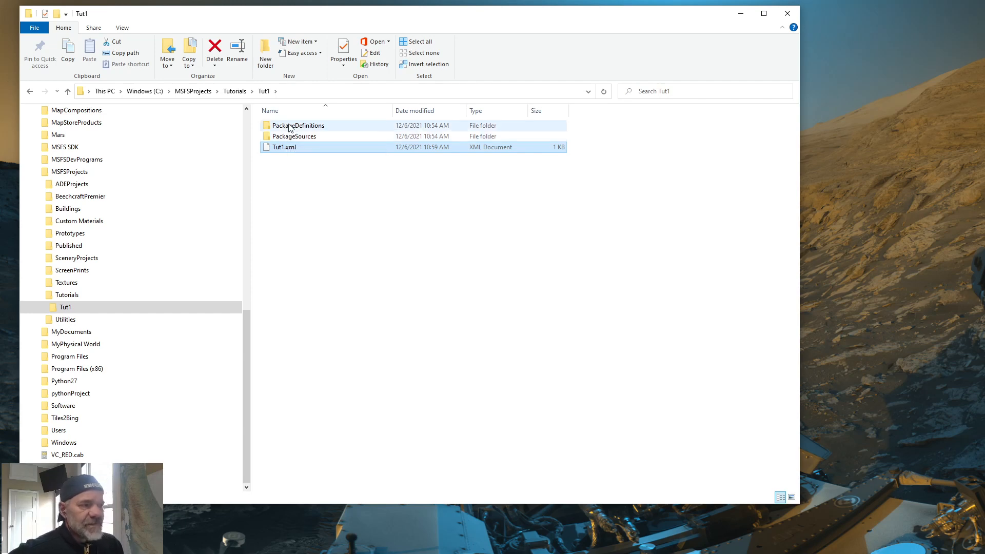
pyautogui.moveTo(290, 128)
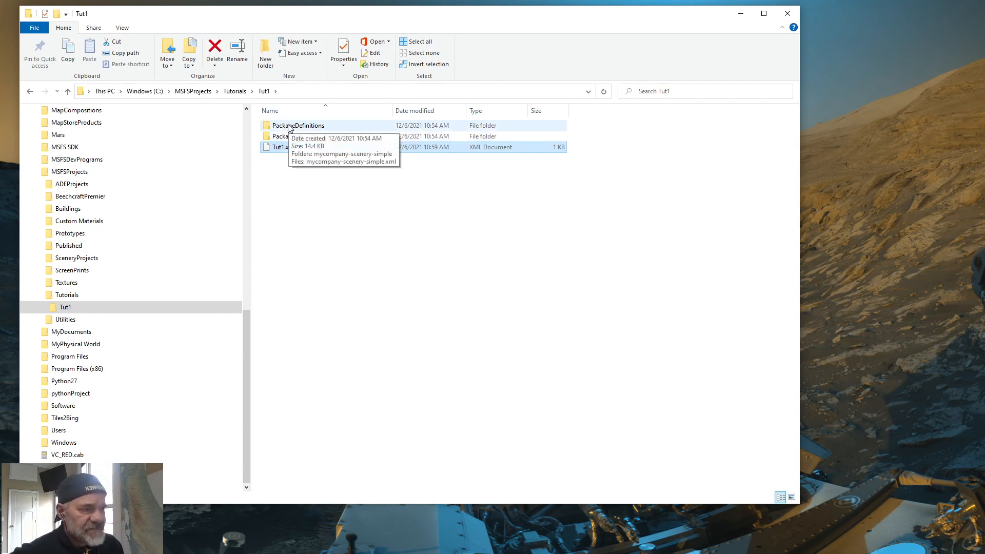
pyautogui.doubleClick(298, 125)
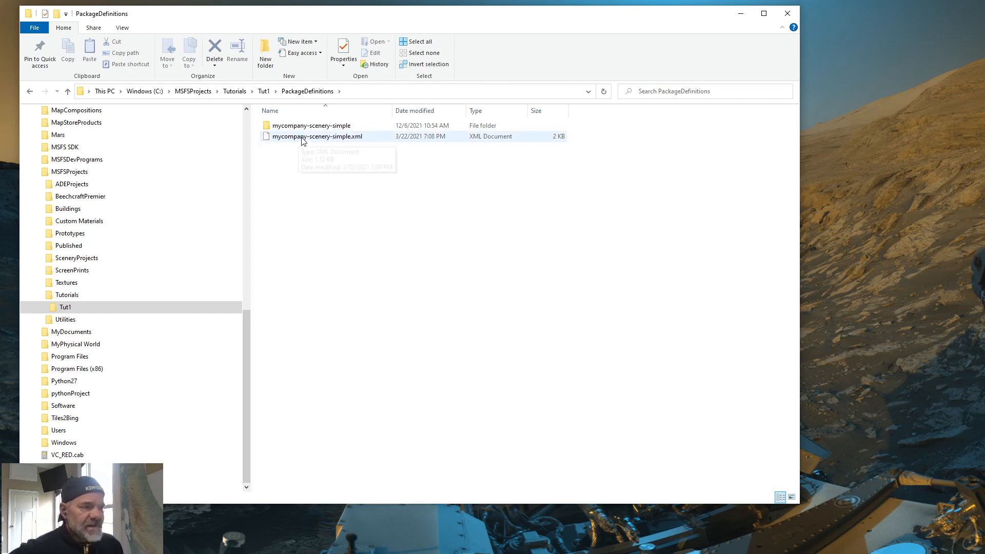
pyautogui.moveTo(343, 146)
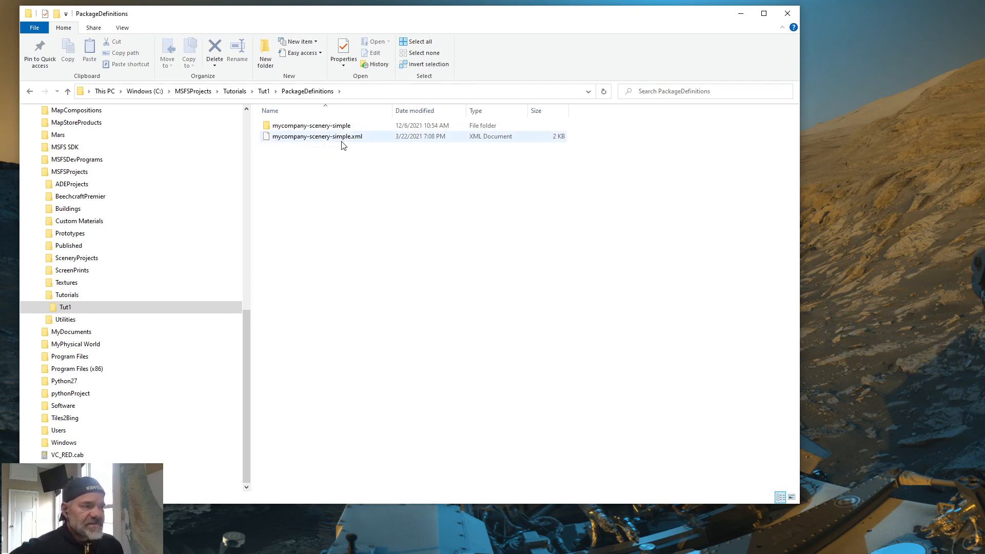
pyautogui.moveTo(323, 141)
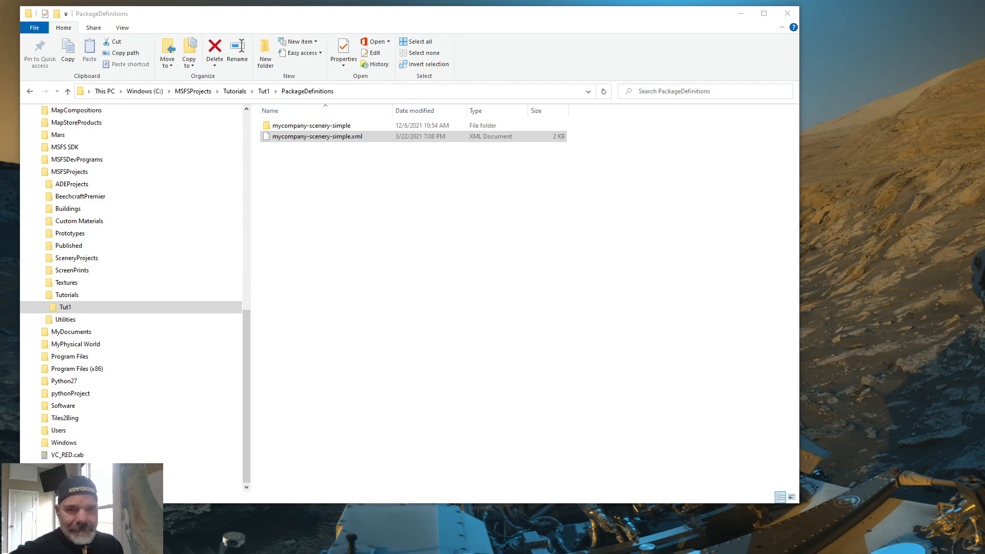
pyautogui.click(333, 137)
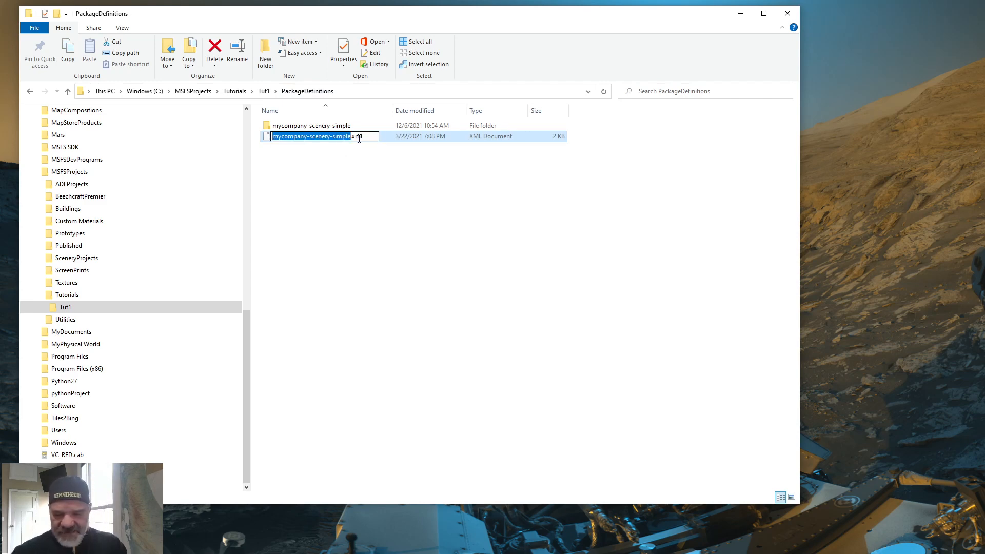
pyautogui.write('Tut1.xml')
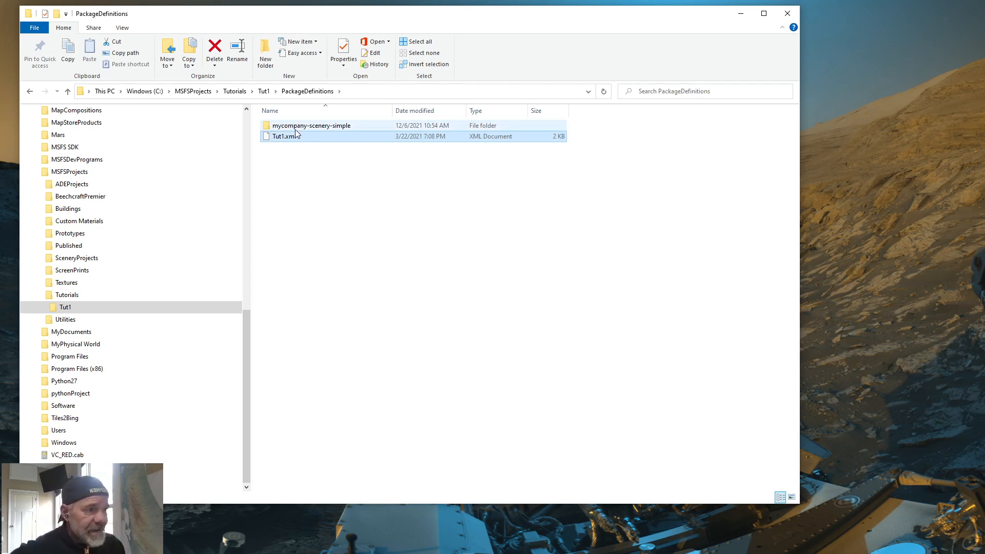
pyautogui.moveTo(280, 131)
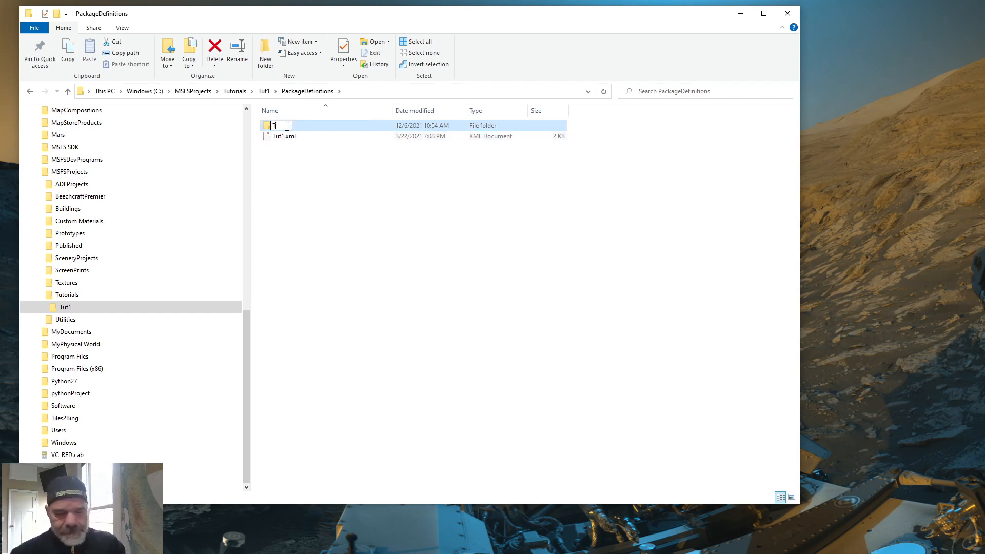
pyautogui.write('Tut1')
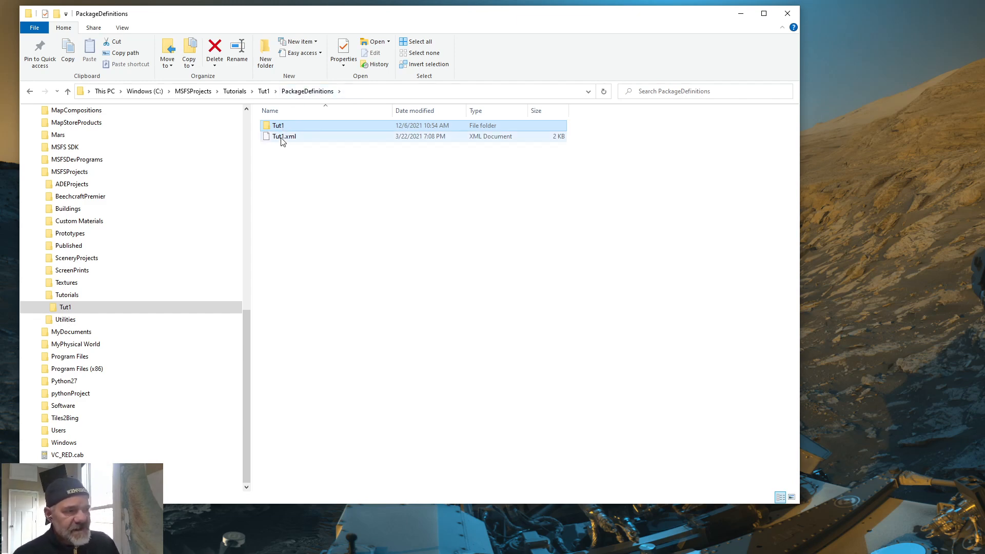
pyautogui.moveTo(288, 141)
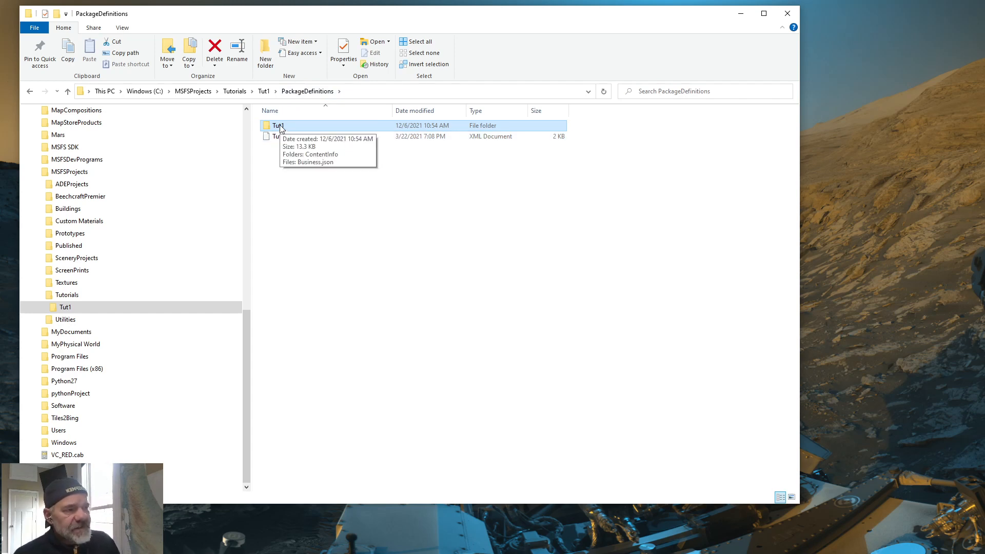
pyautogui.doubleClick(273, 125)
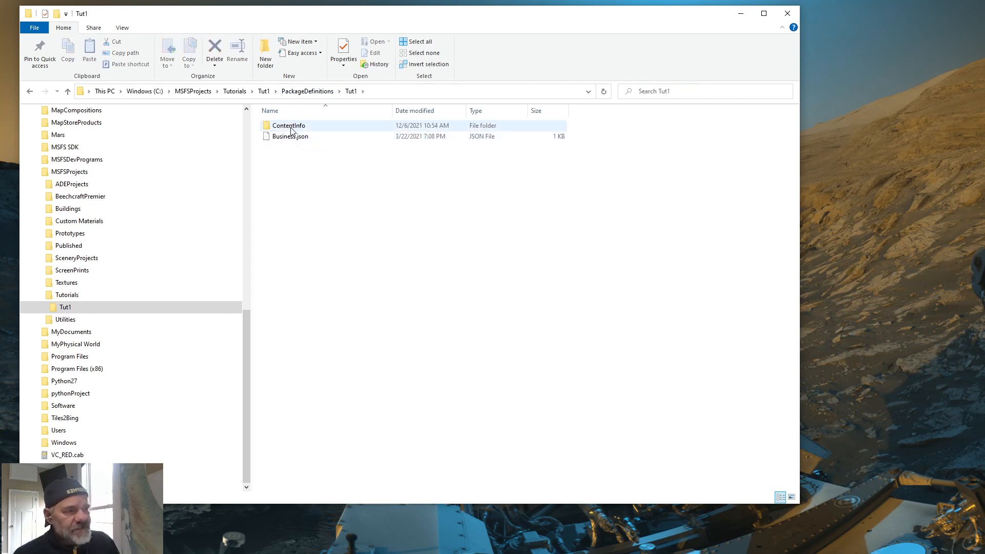
pyautogui.click(296, 149)
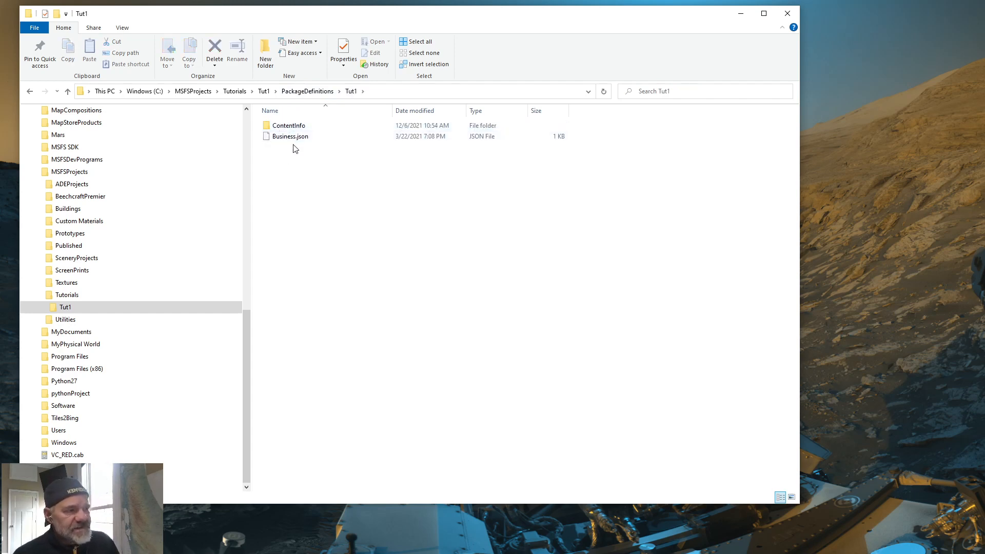
pyautogui.moveTo(300, 125)
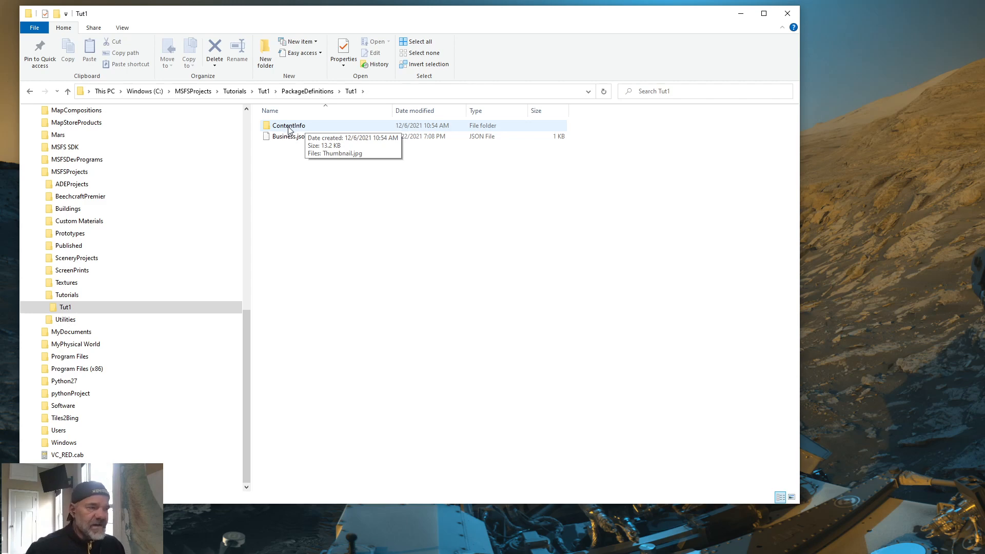
pyautogui.doubleClick(290, 125)
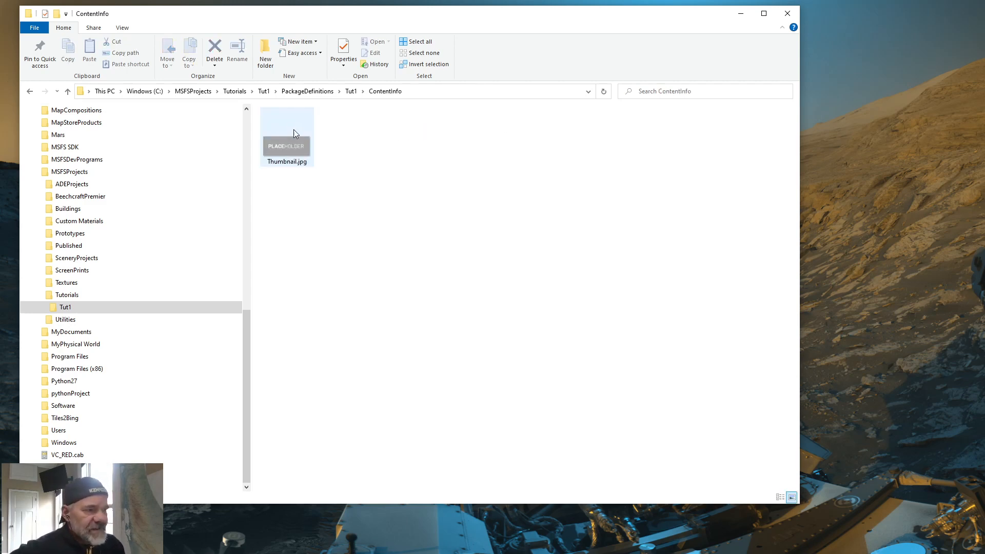
pyautogui.moveTo(304, 156)
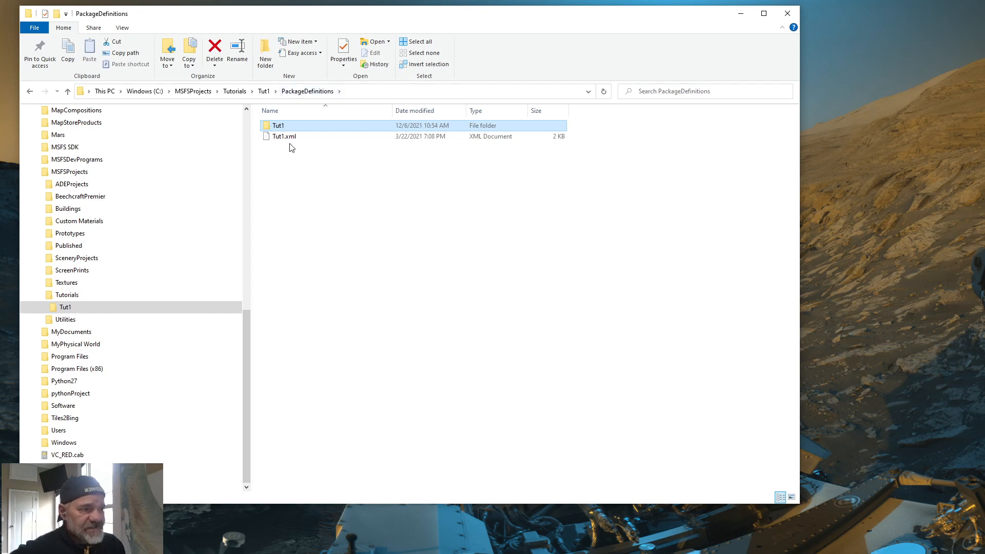
# Step: Load PackageDefinitions\Tut1.xml in Notepad++ and set the package Name to Tut1
pyautogui.click(283, 137)
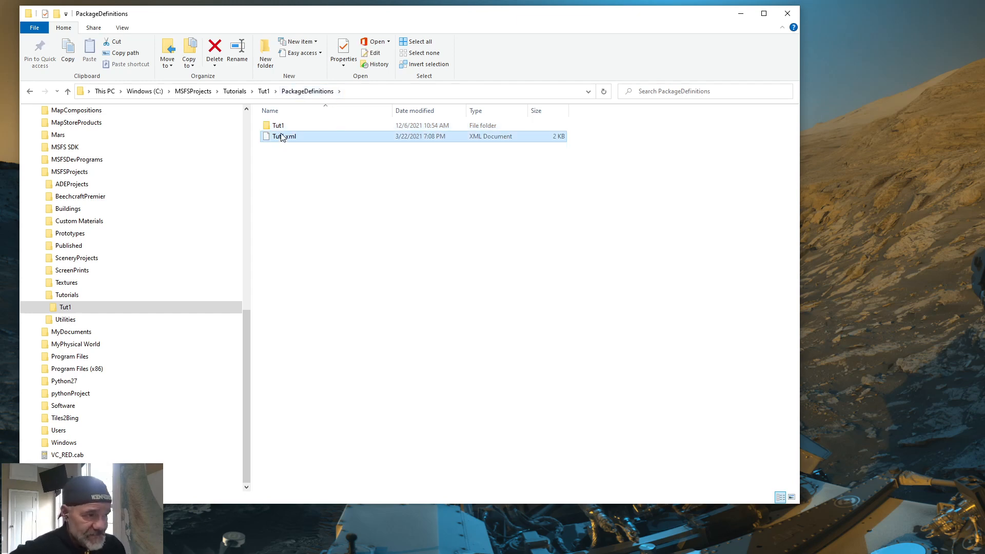
pyautogui.moveTo(283, 137)
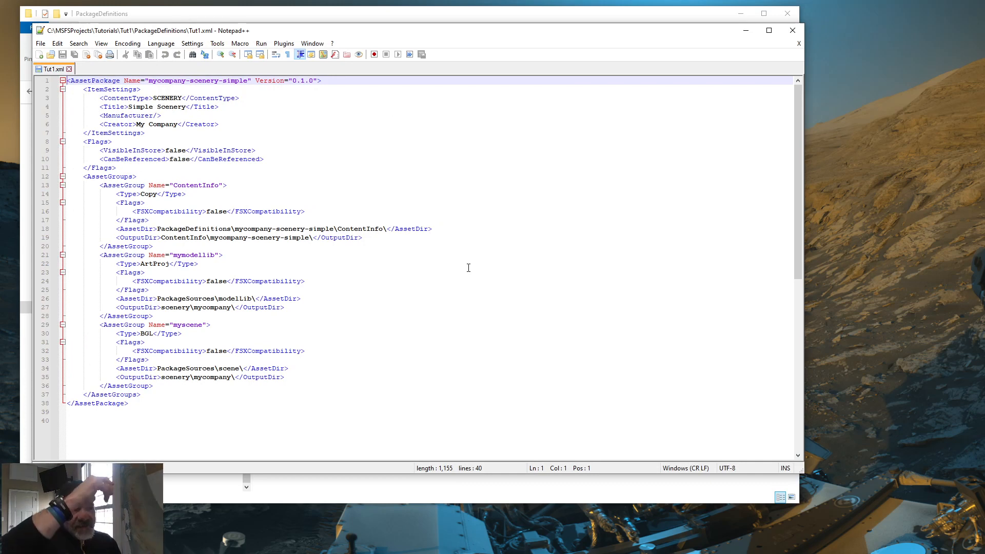
pyautogui.moveTo(295, 238)
pyautogui.write('Tut')
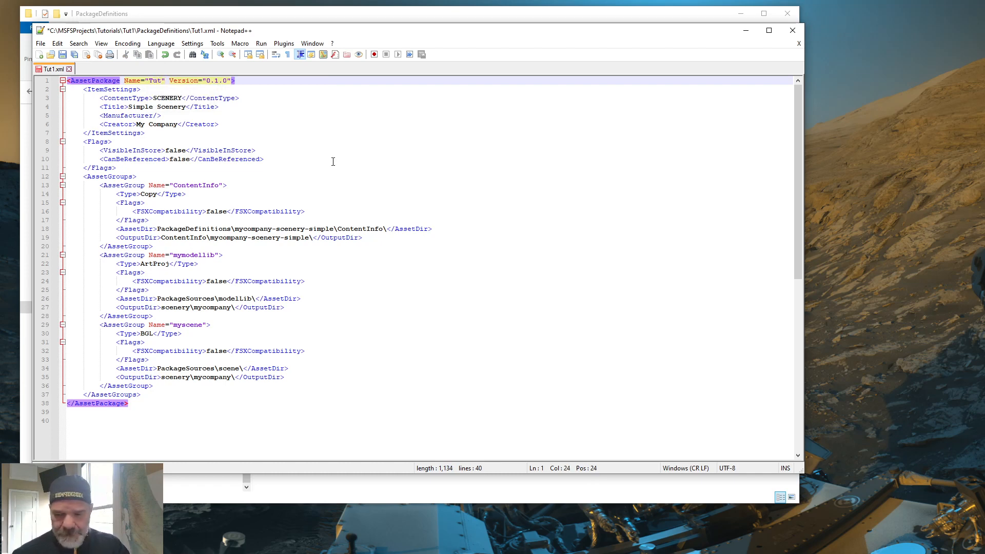
pyautogui.write('1')
pyautogui.click(274, 228)
pyautogui.write('Tut1')
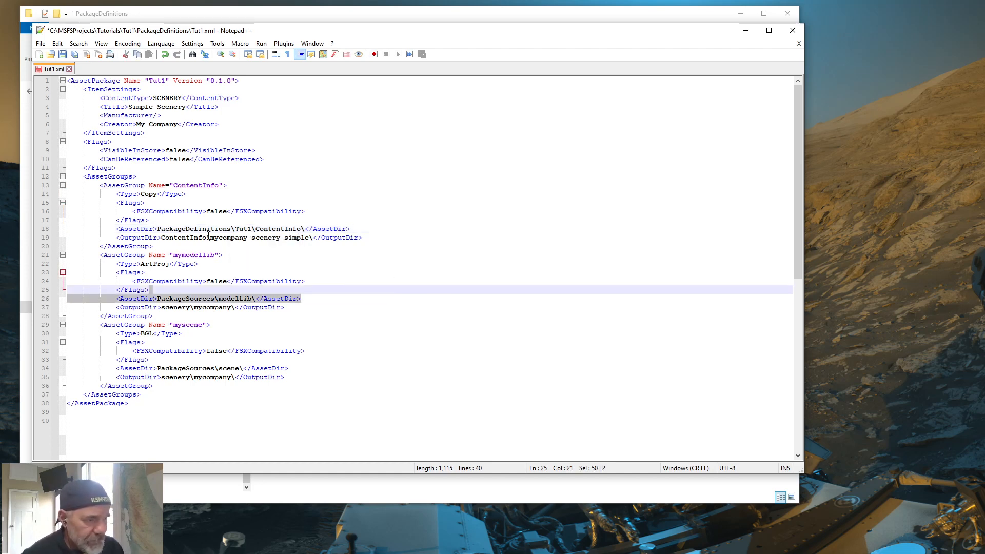
# Step: Replace the sample package name in the ContentInfo OutputDir so it reads ContentInfo\Tut2\
pyautogui.doubleClick(228, 238)
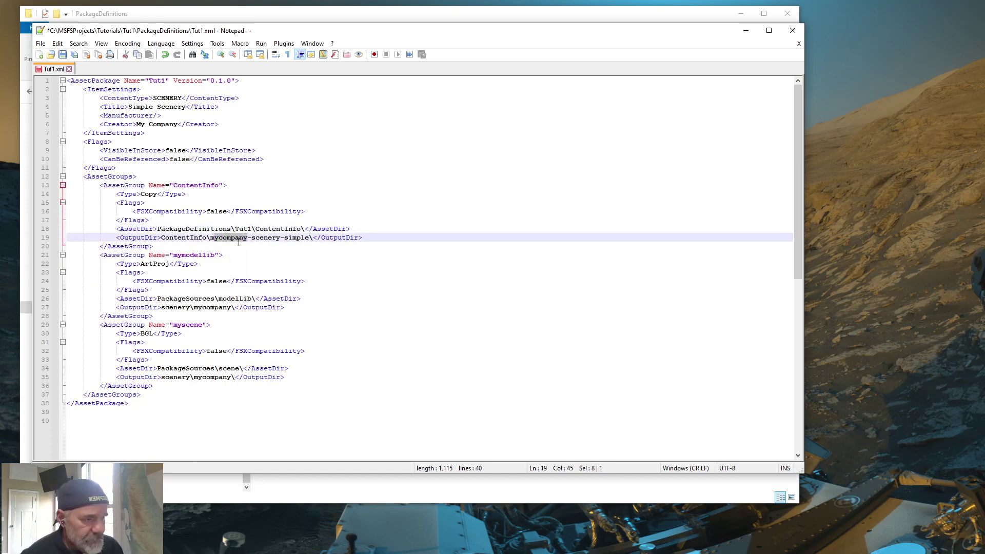
pyautogui.moveTo(211, 238); pyautogui.dragTo(310, 237)
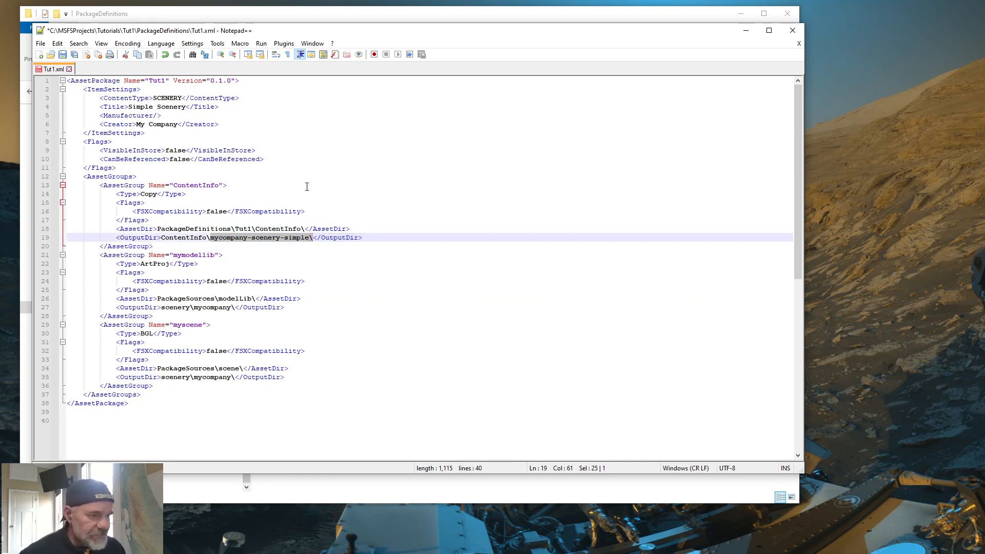
pyautogui.click(210, 238)
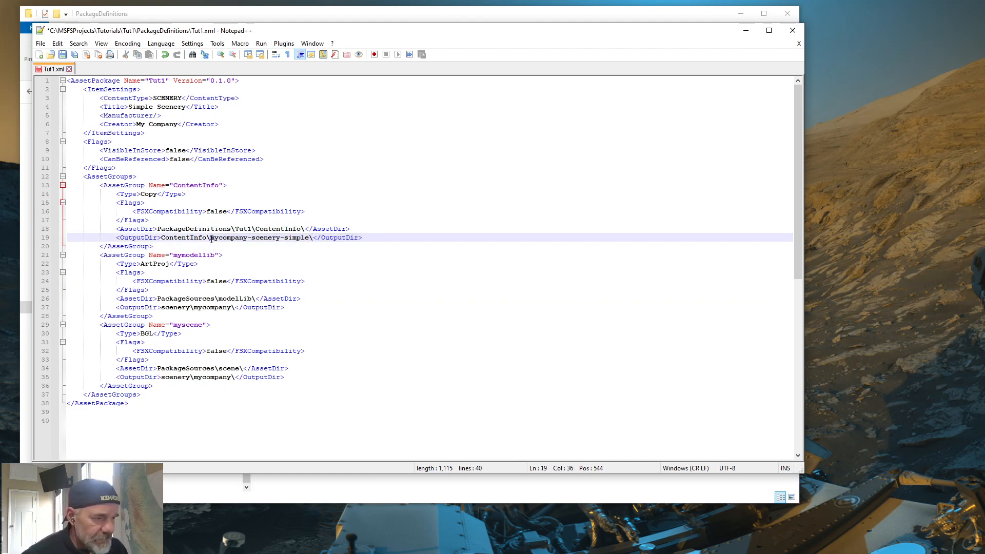
pyautogui.moveTo(210, 237); pyautogui.dragTo(312, 237)
pyautogui.write('Tut')
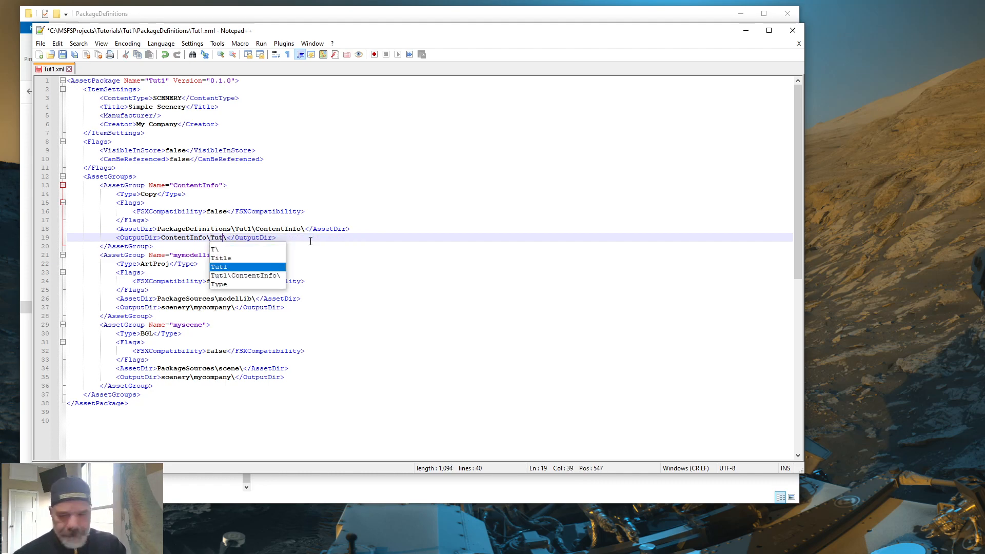
pyautogui.write('2\\')
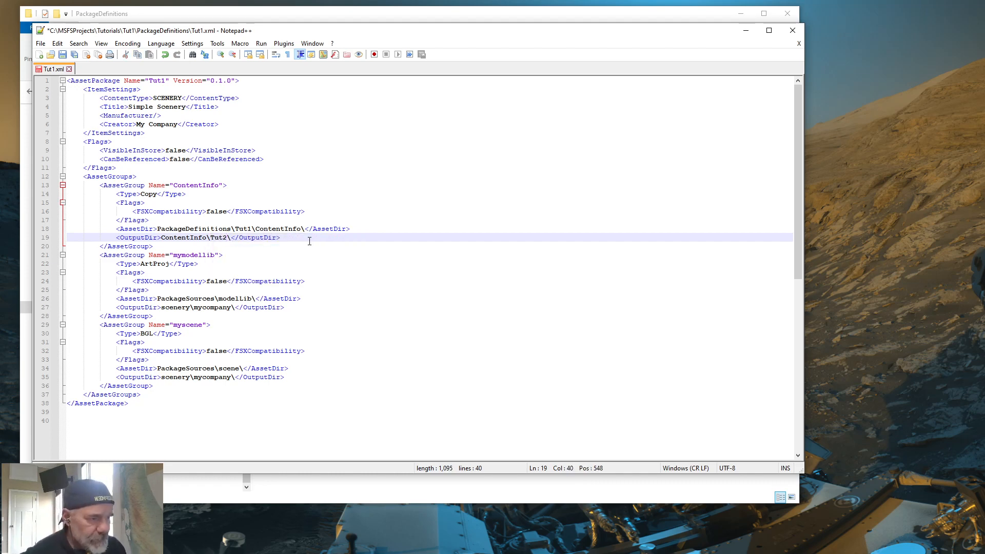
pyautogui.press('Backspace')
pyautogui.write('1')
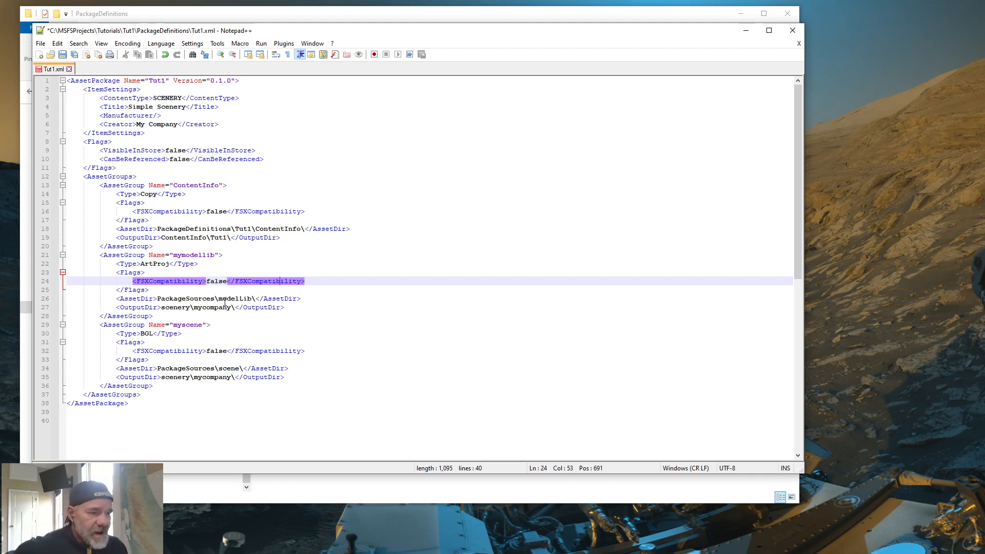
# Step: Change the modelLib AssetDir to PackageSources\Tut1-modelLib\ and save Tut1.xml
pyautogui.click(216, 299)
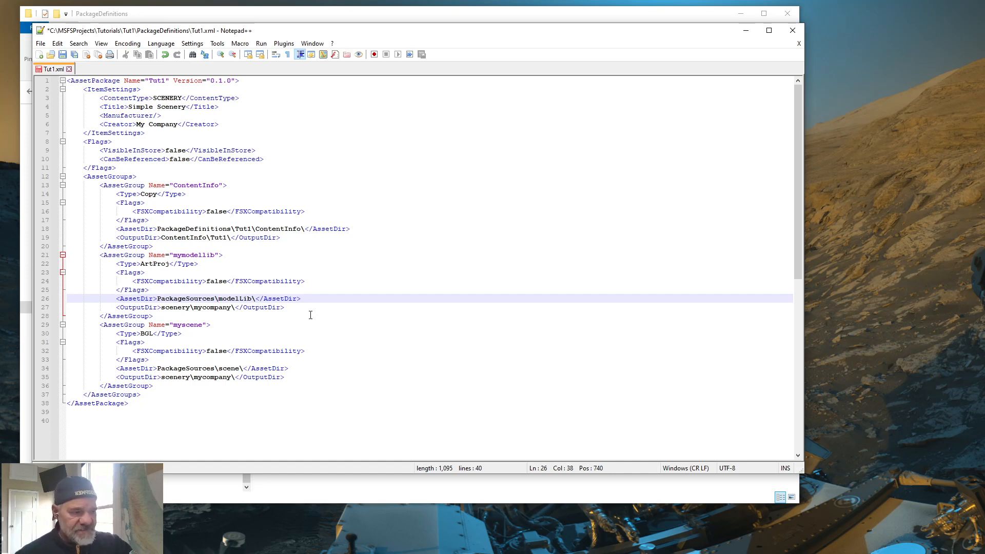
pyautogui.write('T')
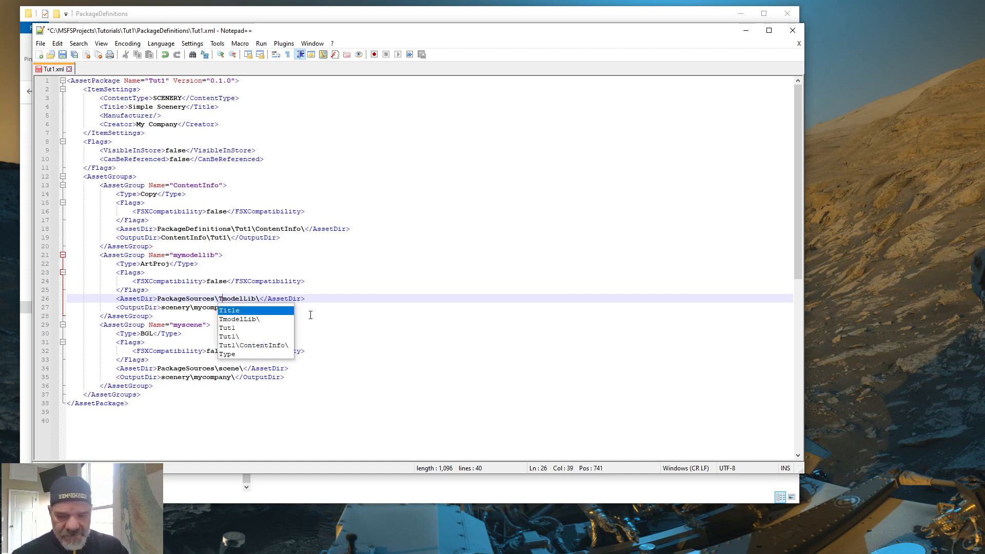
pyautogui.write('Tut1-')
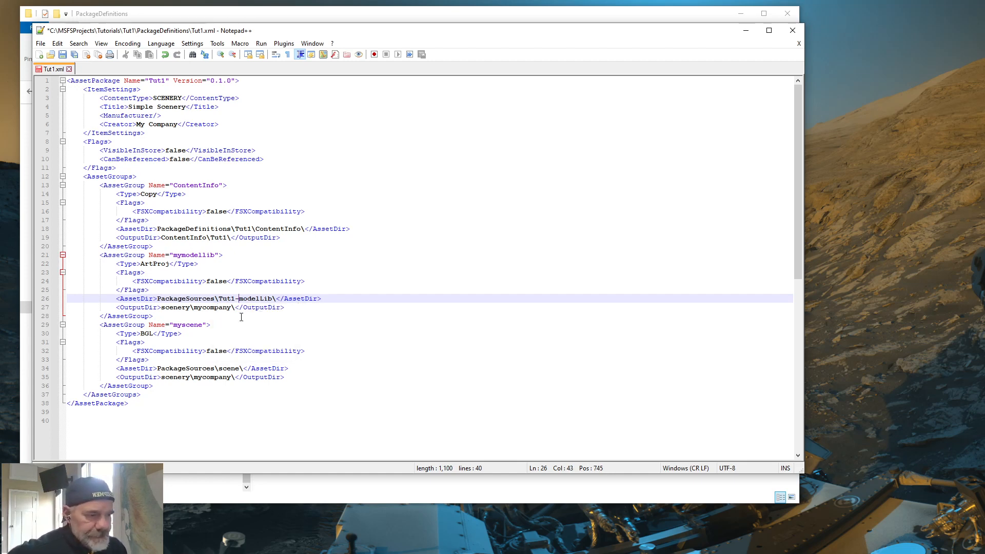
pyautogui.click(228, 308)
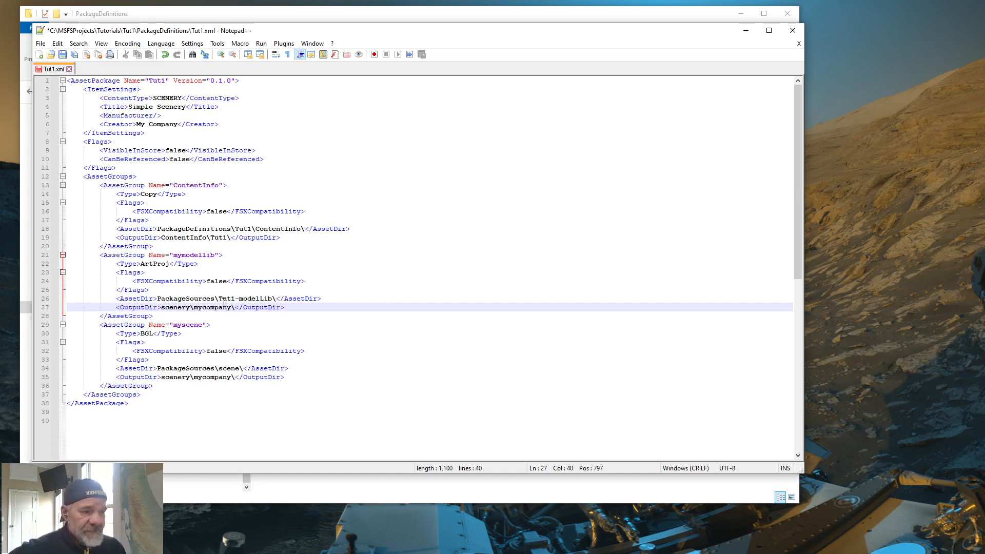
pyautogui.moveTo(242, 308)
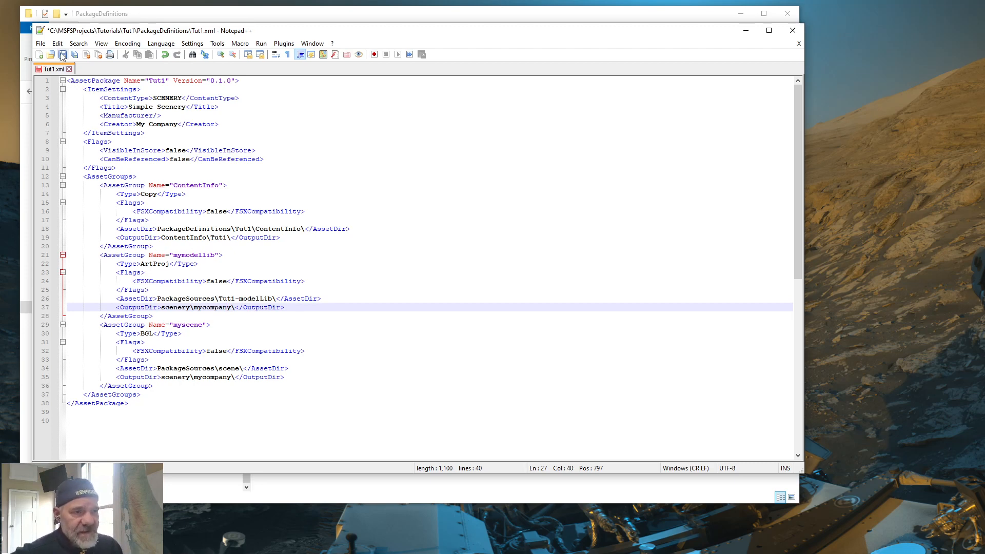
pyautogui.click(53, 55)
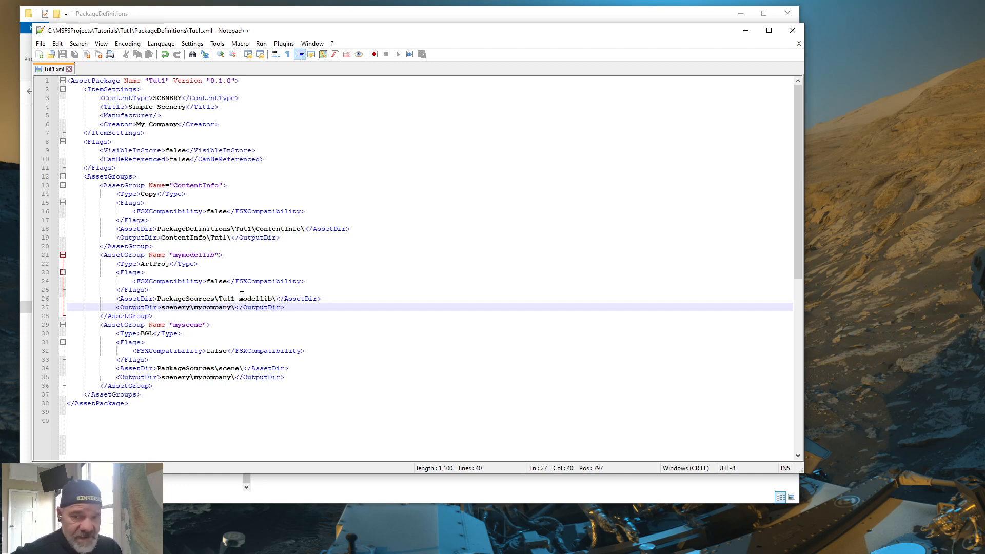
pyautogui.moveTo(224, 300)
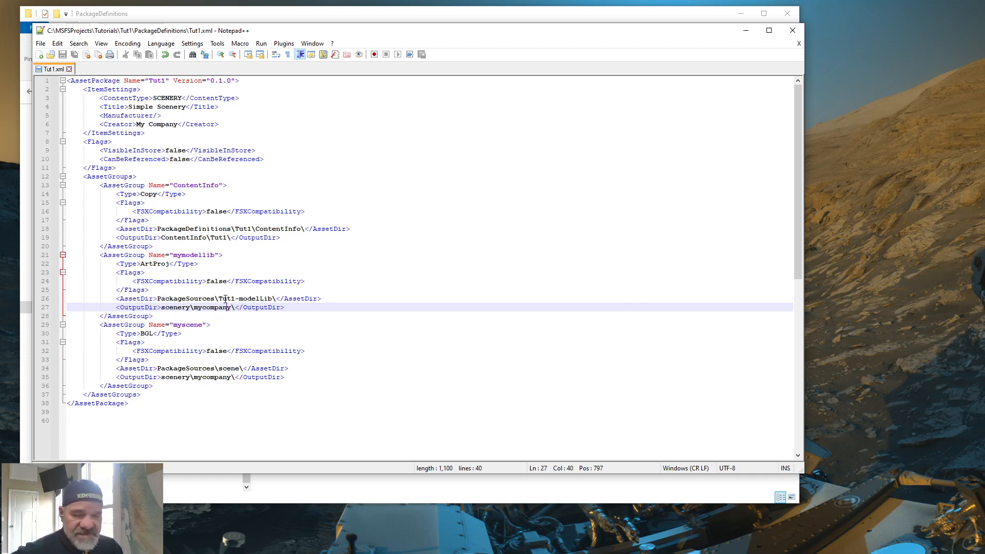
pyautogui.moveTo(312, 250)
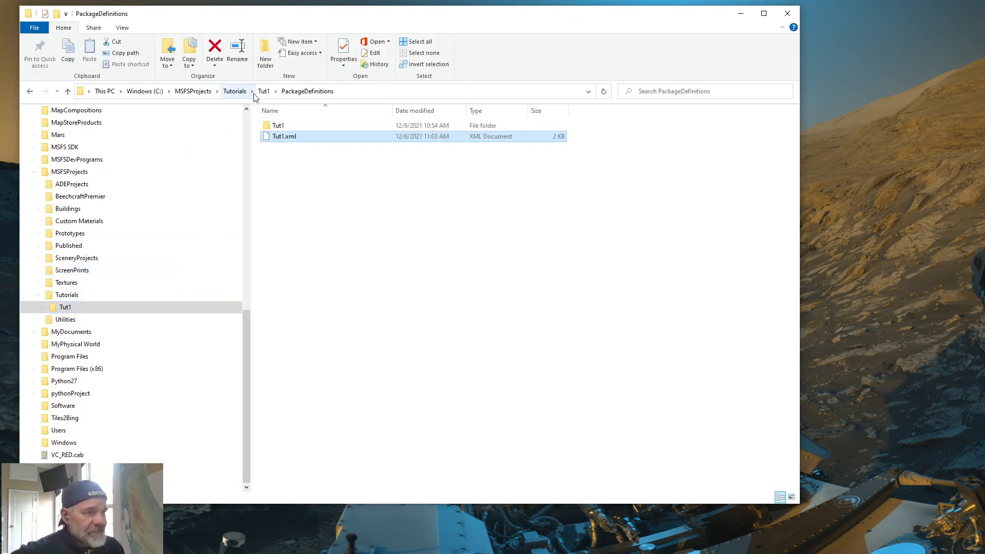
# Step: Browse Tut1 > PackageSources, peek into modelLib, and return to rename it Tut1-modelLib
pyautogui.click(263, 91)
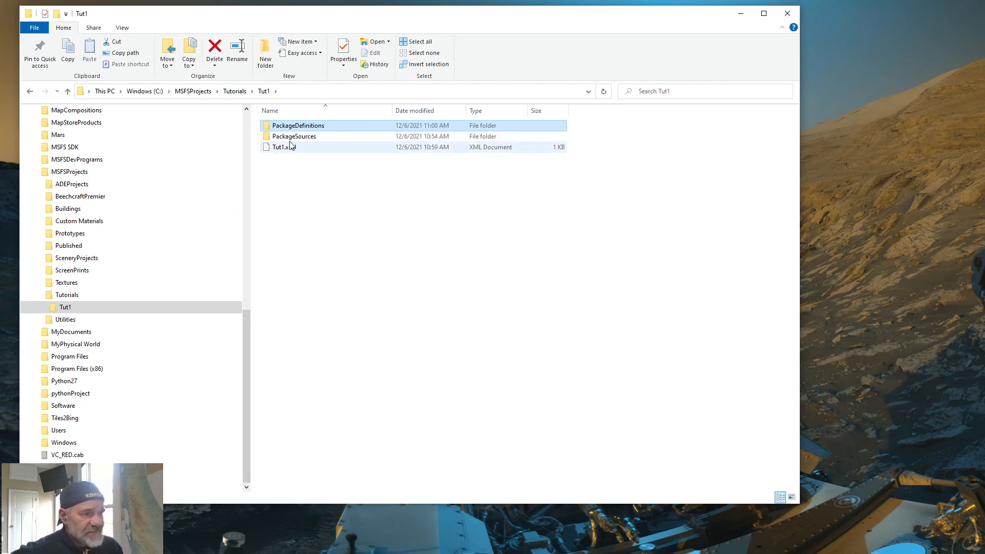
pyautogui.moveTo(289, 138)
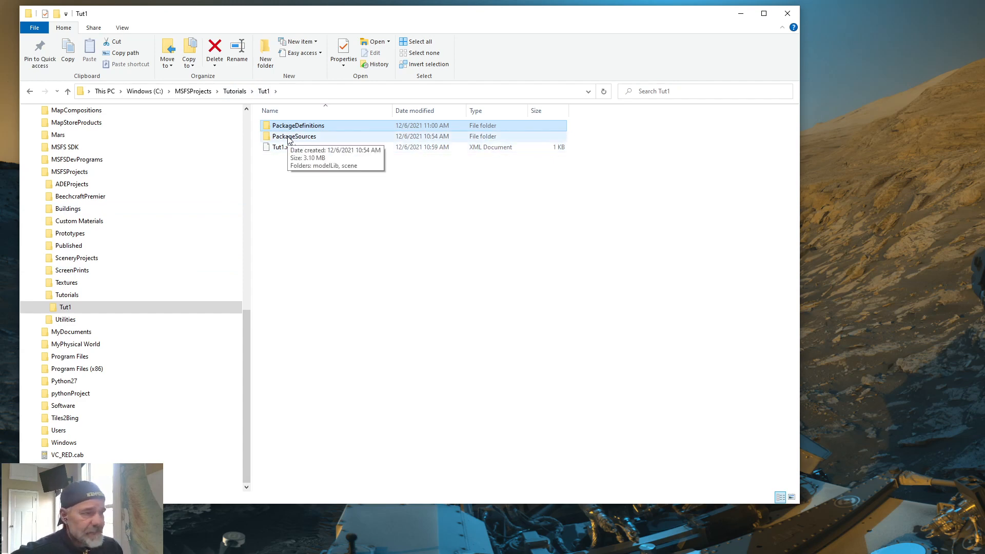
pyautogui.doubleClick(294, 136)
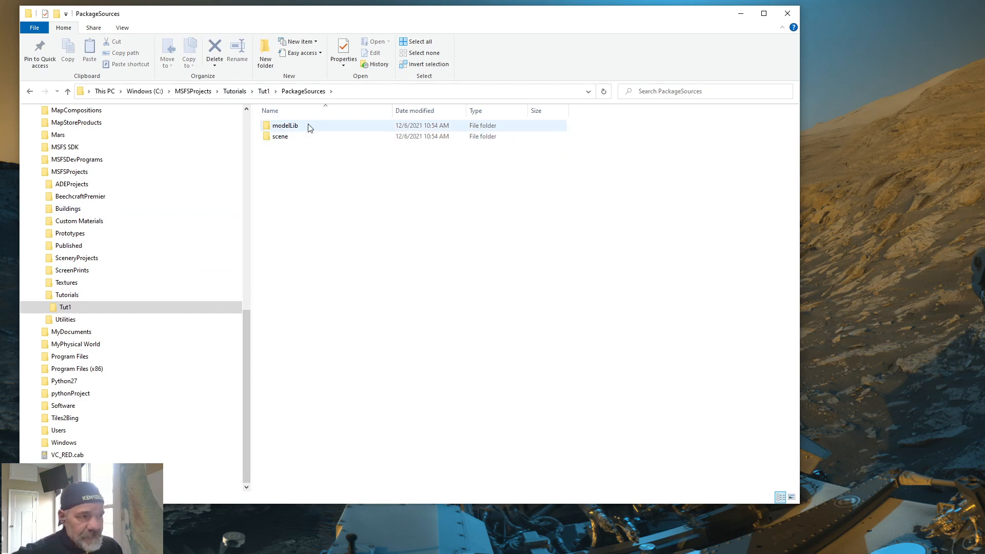
pyautogui.moveTo(280, 135)
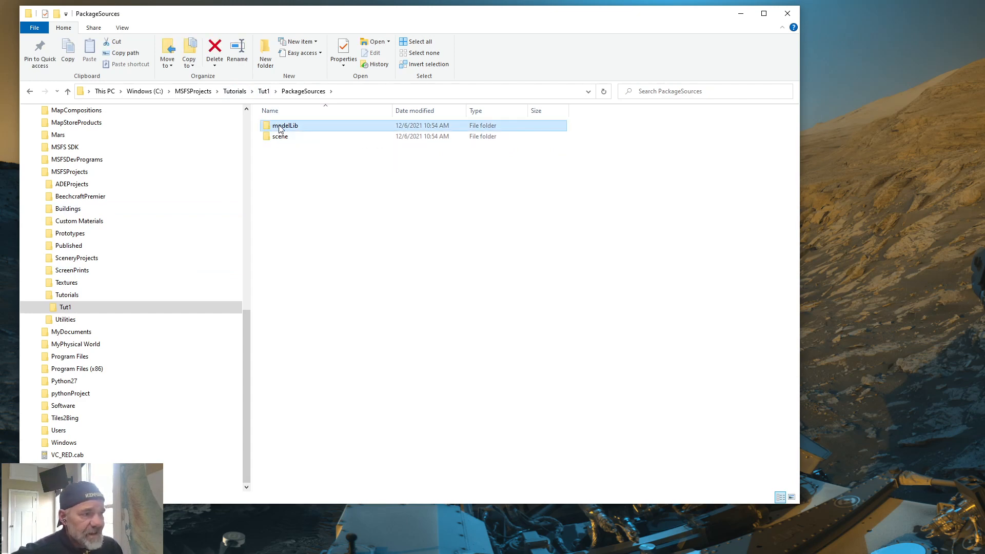
pyautogui.doubleClick(283, 125)
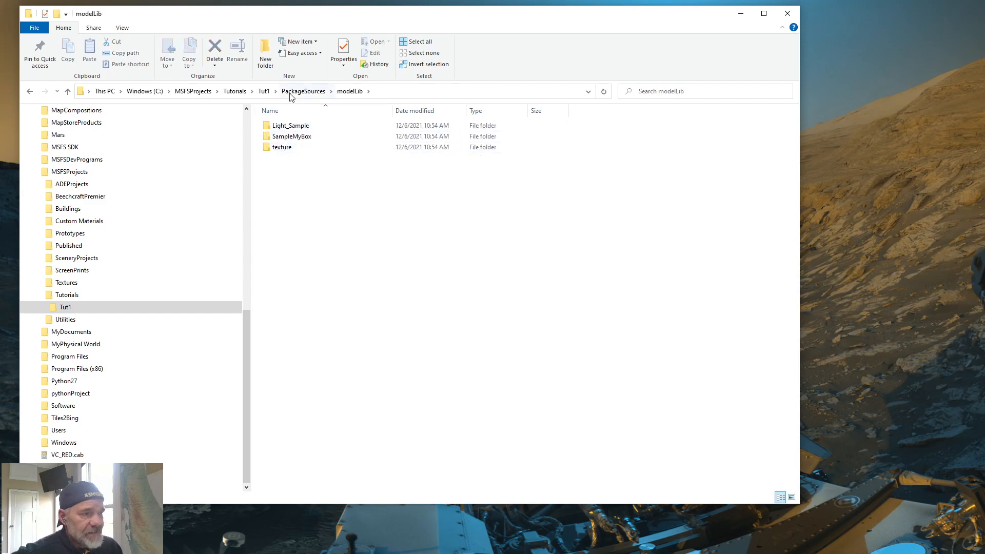
pyautogui.click(304, 91)
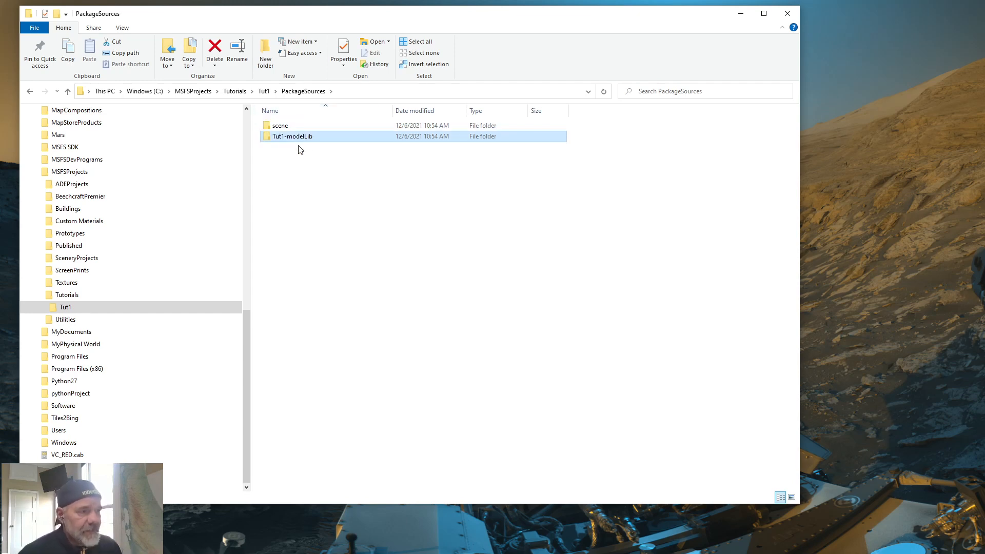
pyautogui.moveTo(296, 140)
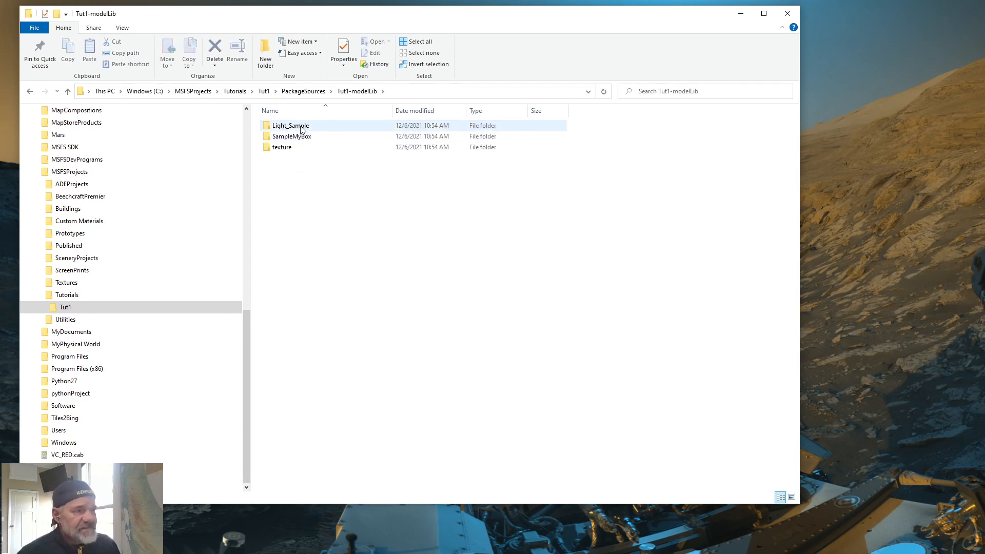
# Step: Delete Light_Sample and SampleMyBox, then select all PNG images in the texture folder for deletion
pyautogui.click(292, 135)
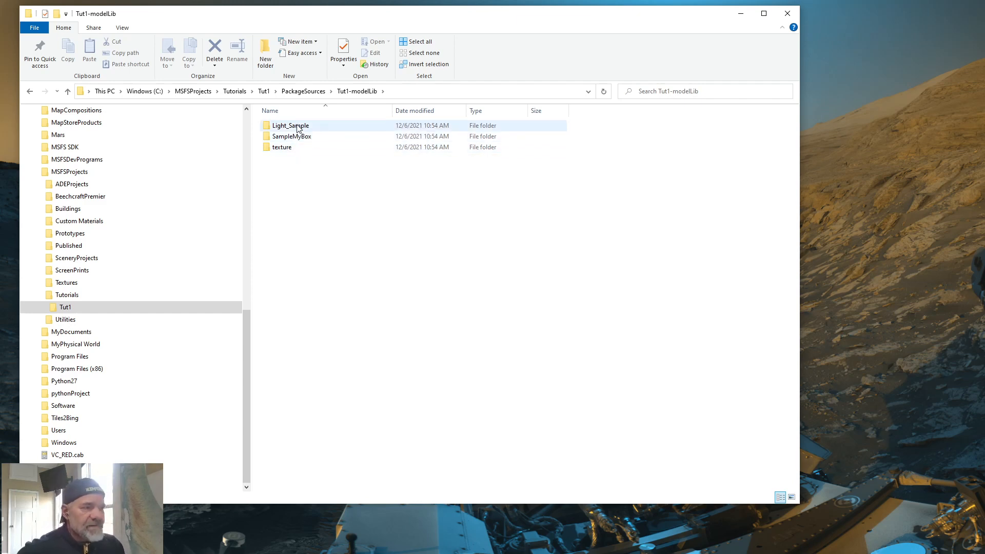
pyautogui.click(289, 125)
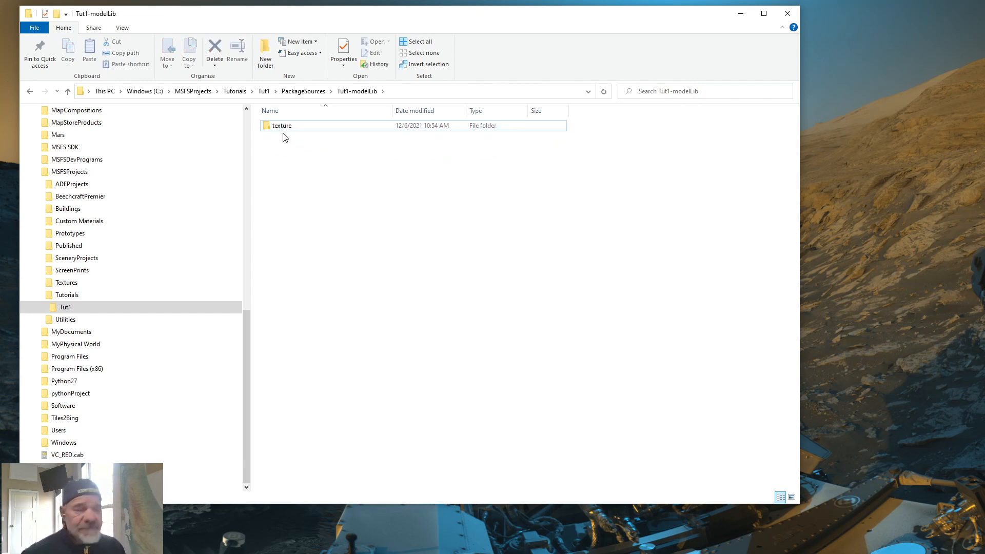
pyautogui.doubleClick(282, 126)
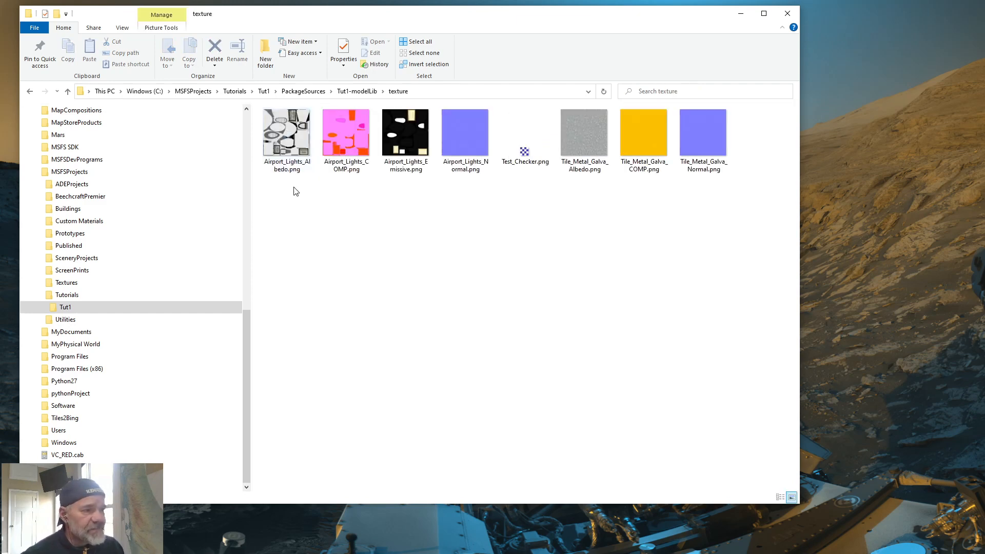
pyautogui.click(286, 133)
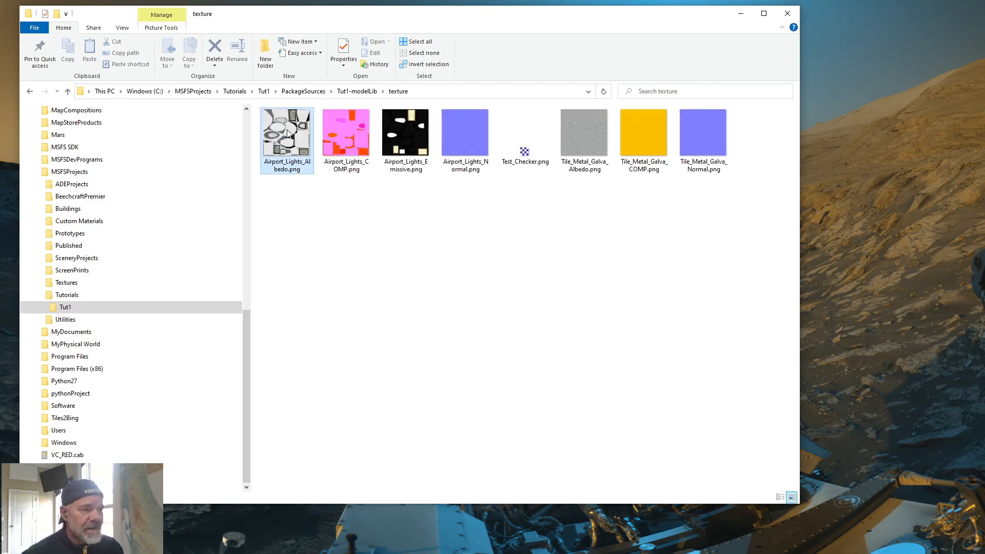
pyautogui.click(703, 131)
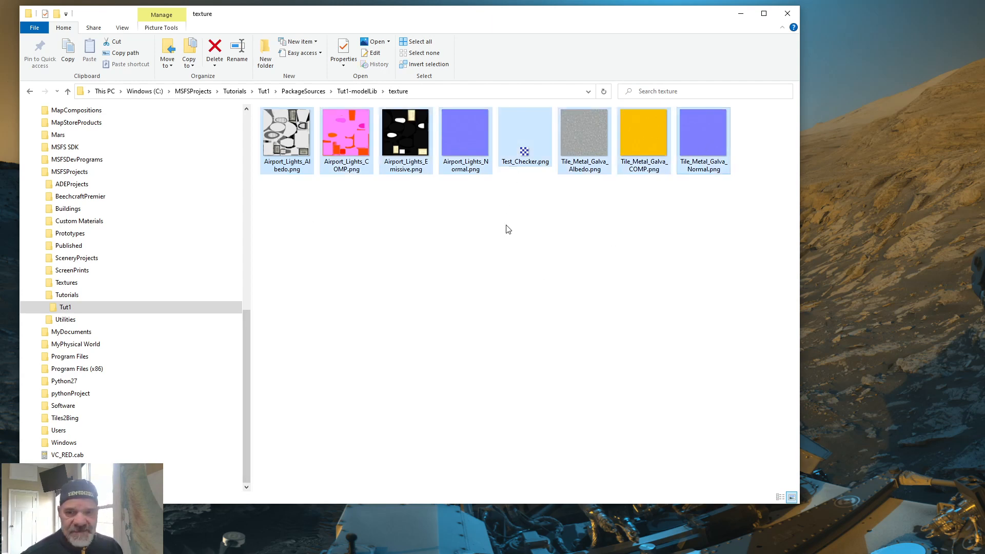
pyautogui.moveTo(494, 250)
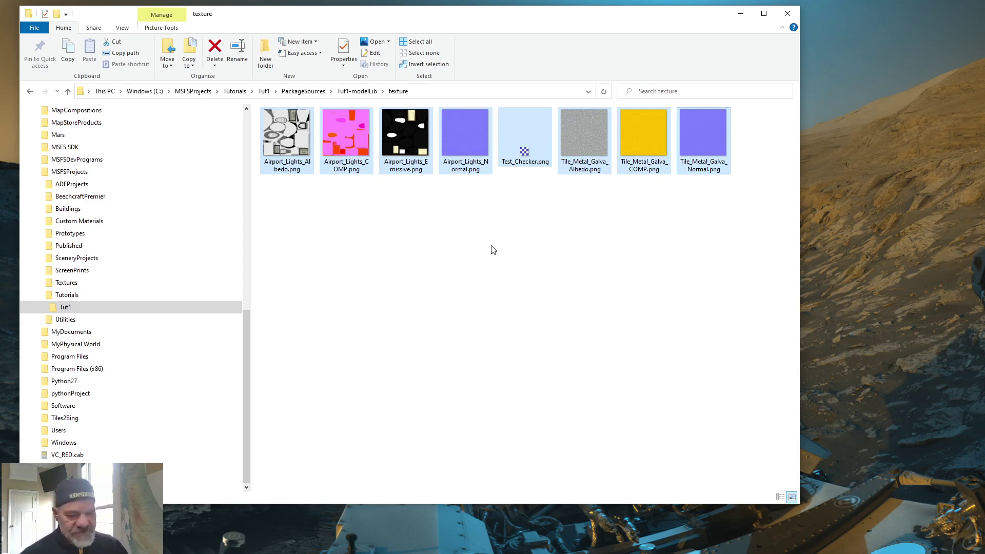
pyautogui.moveTo(446, 218)
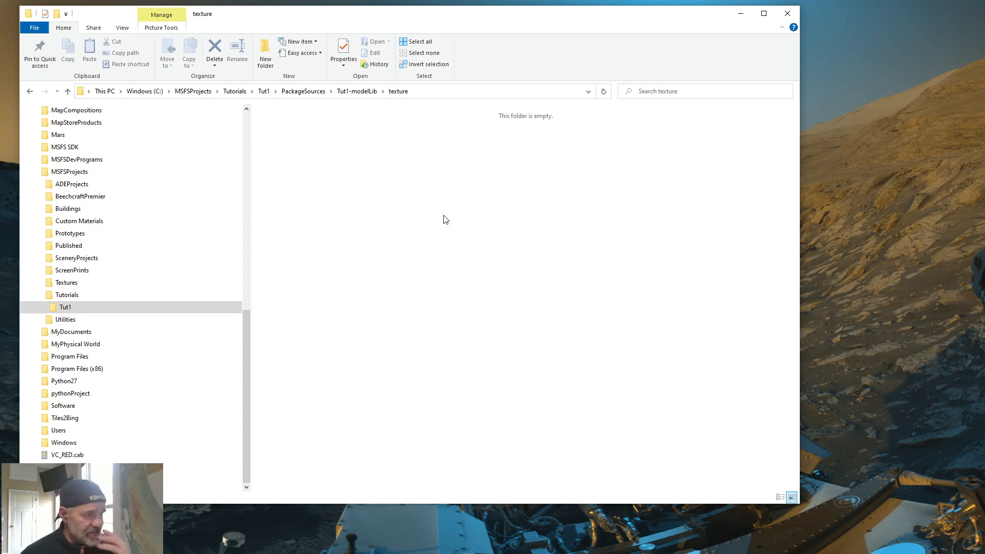
pyautogui.moveTo(432, 118)
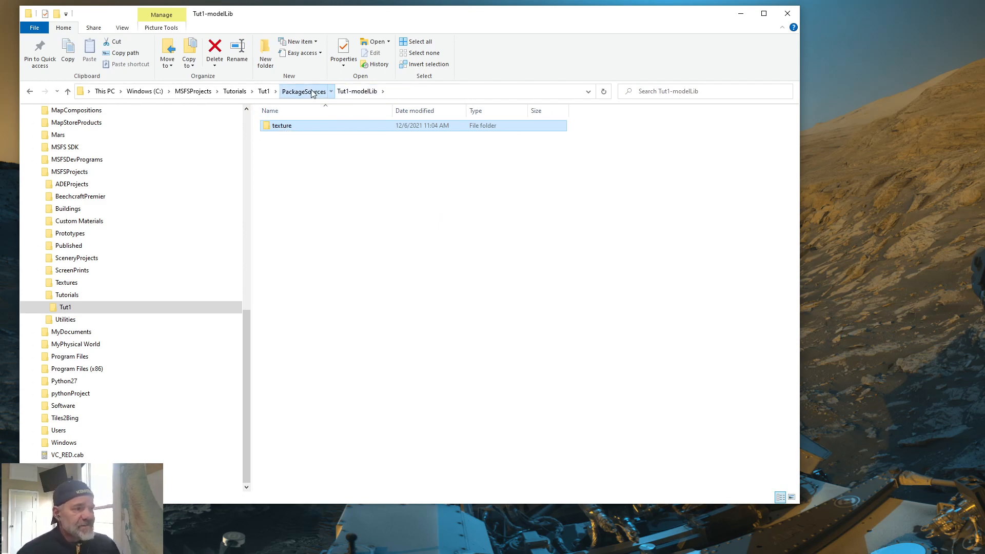
# Step: Climb the breadcrumbs through PackageSources, Tut1 and MSFSProjects back to the Tutorials folder
pyautogui.click(303, 92)
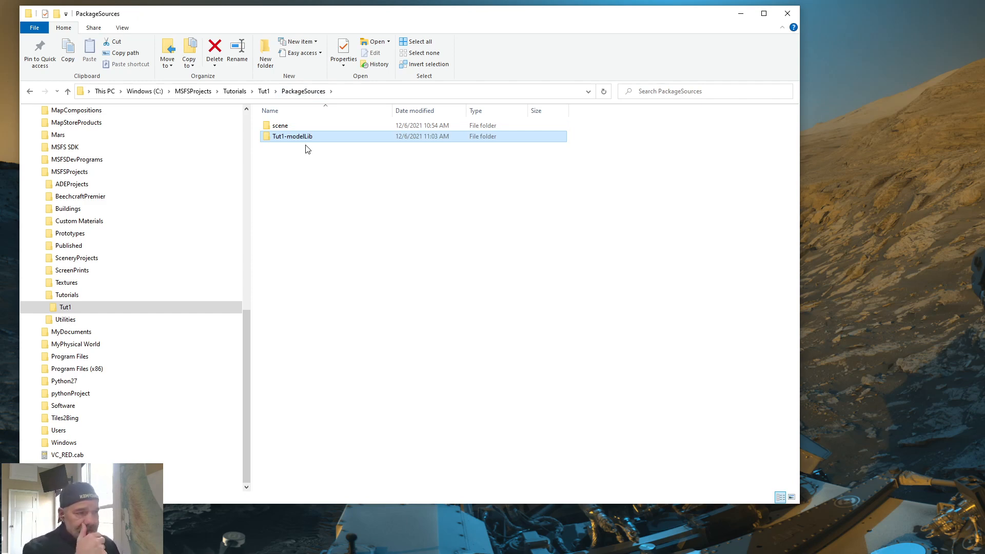
pyautogui.click(264, 91)
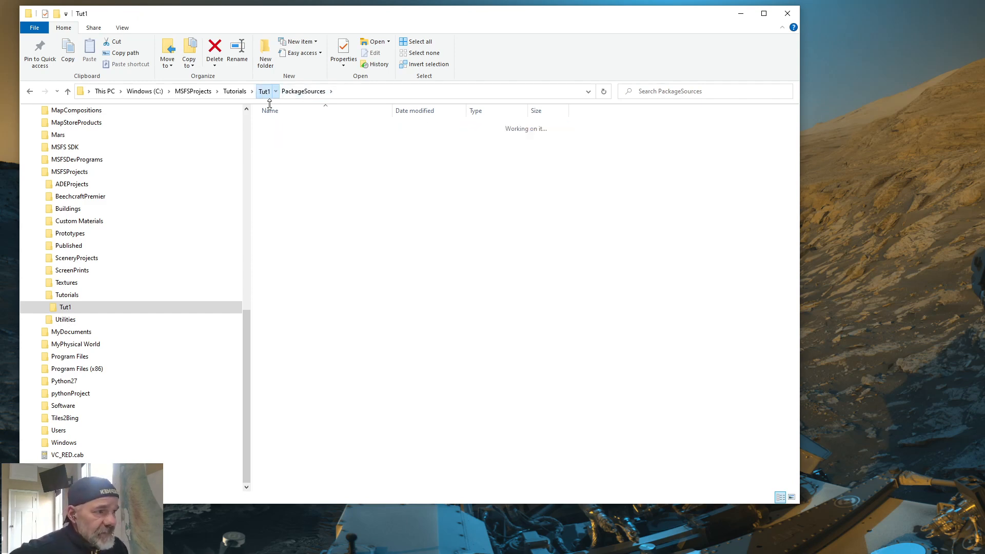
pyautogui.click(263, 91)
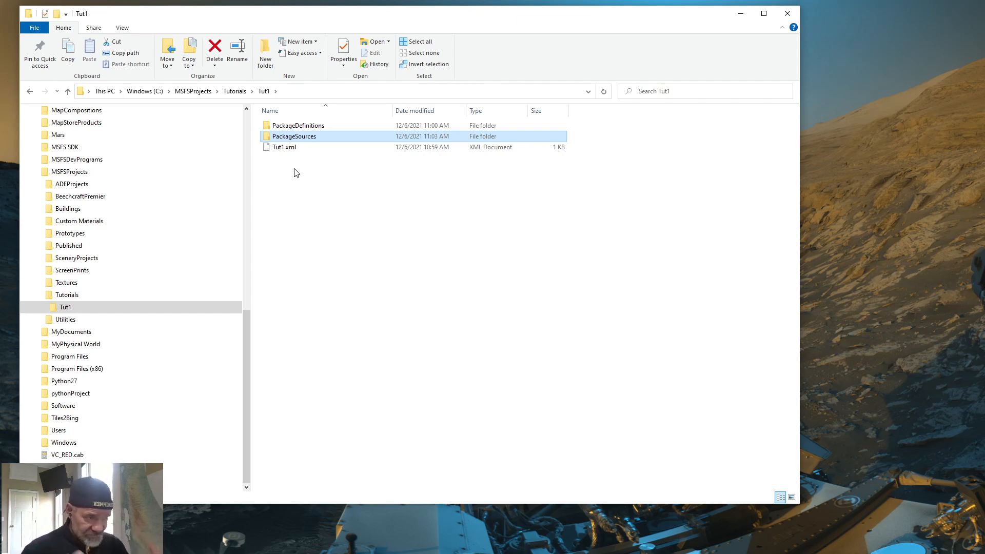
pyautogui.moveTo(300, 160)
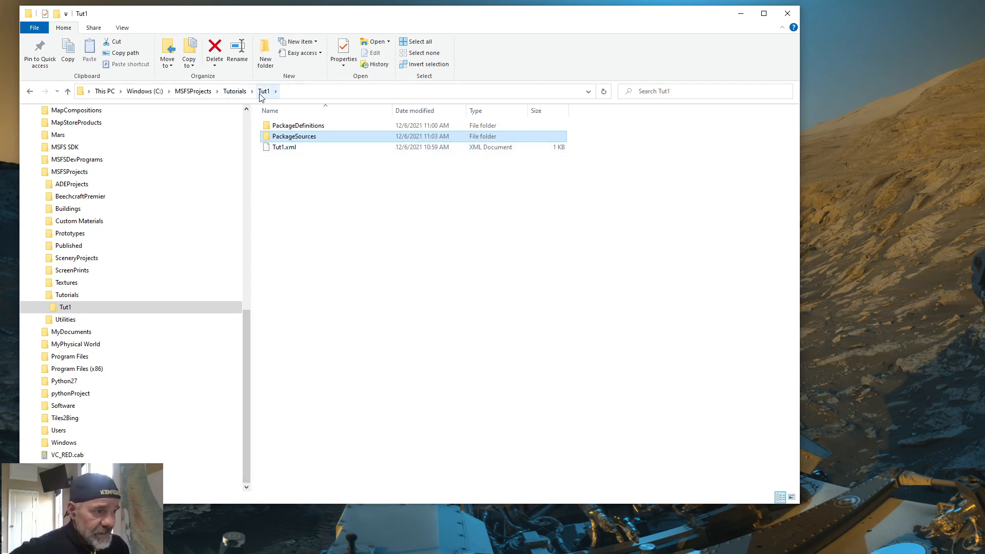
pyautogui.click(235, 90)
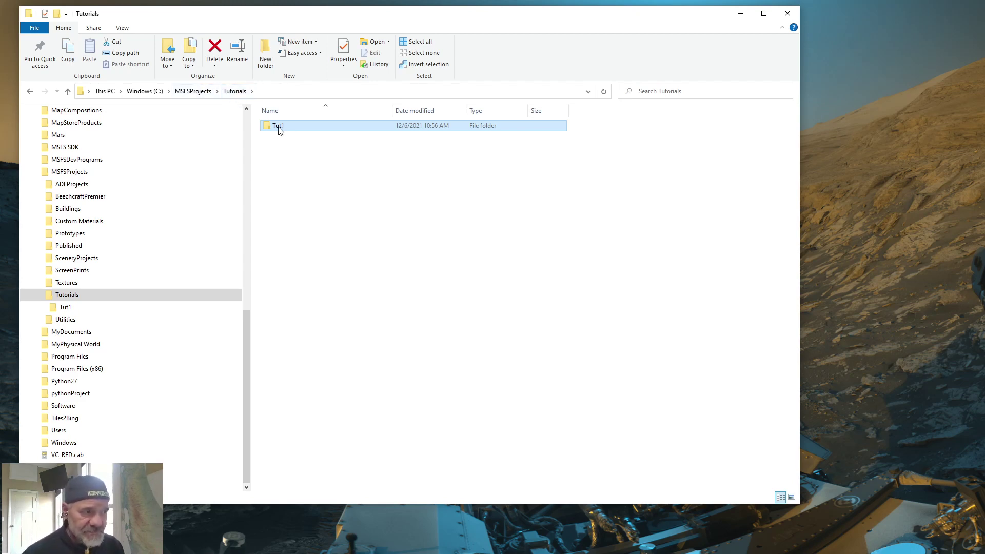
pyautogui.moveTo(279, 131)
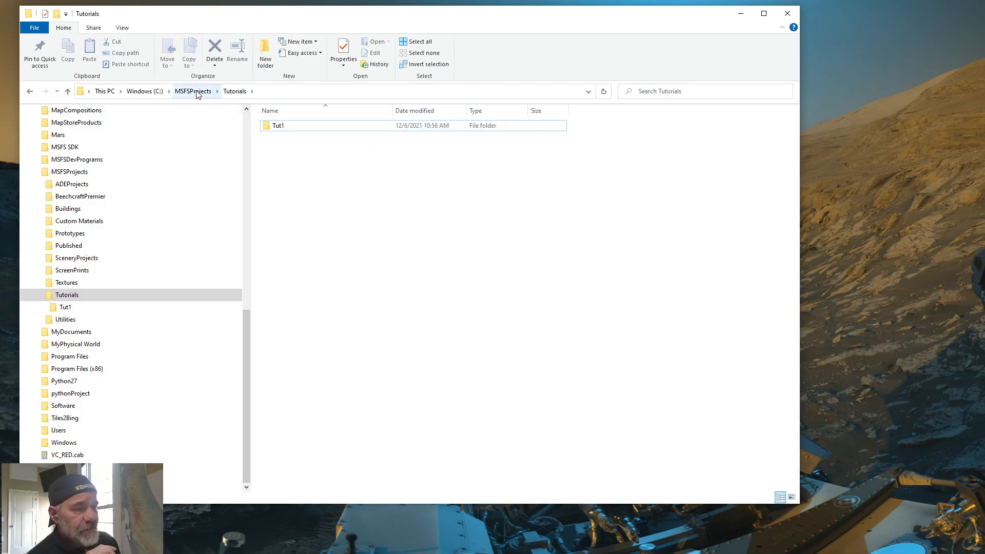
pyautogui.click(193, 91)
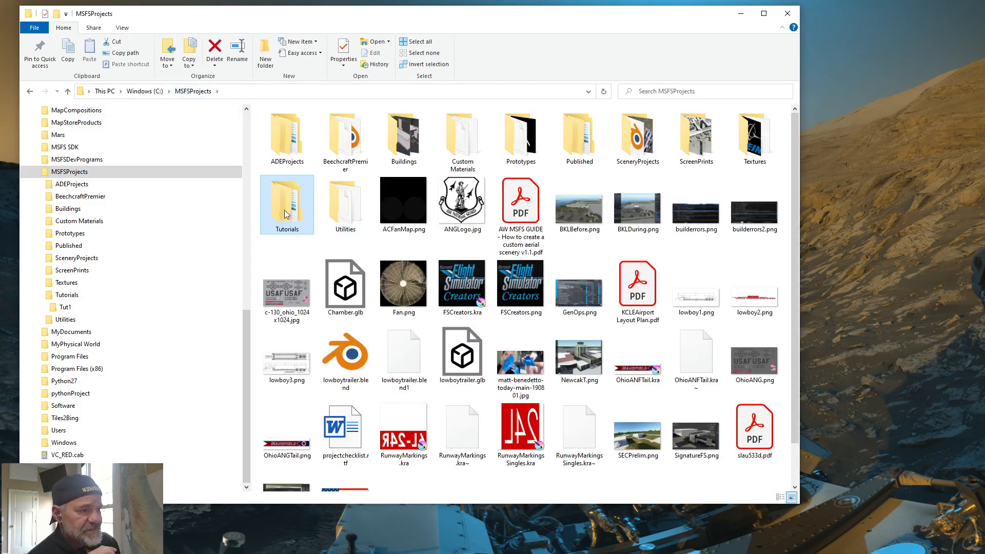
pyautogui.doubleClick(287, 201)
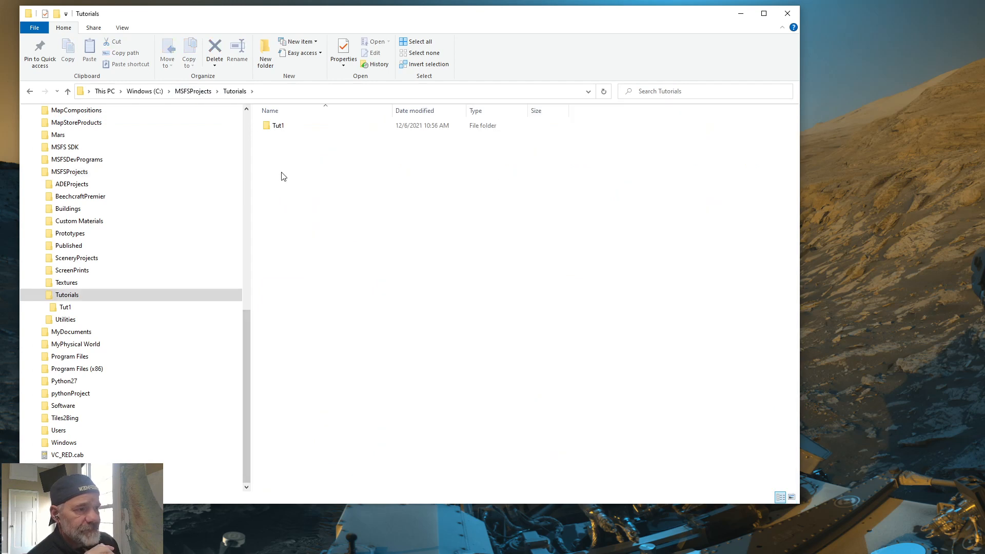